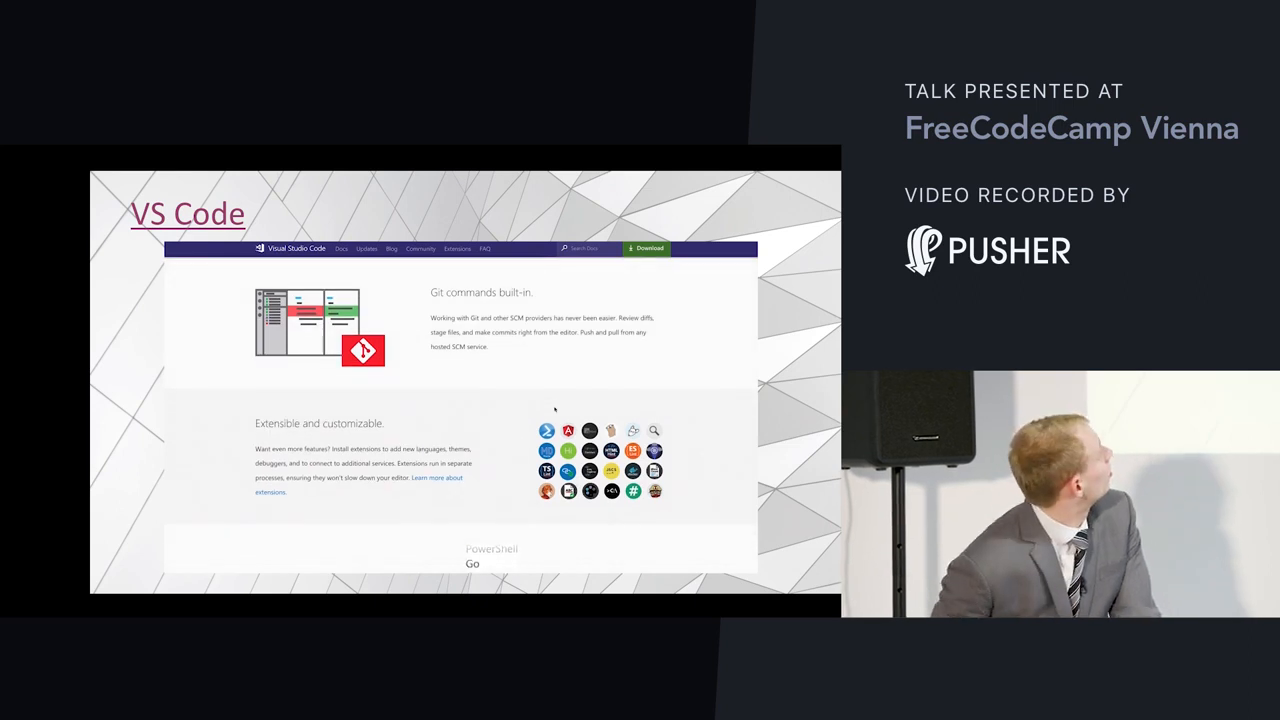
# - Reach the Visual Studio Code website from the address bar by searching "visual studio"
pyautogui.scroll(-3)
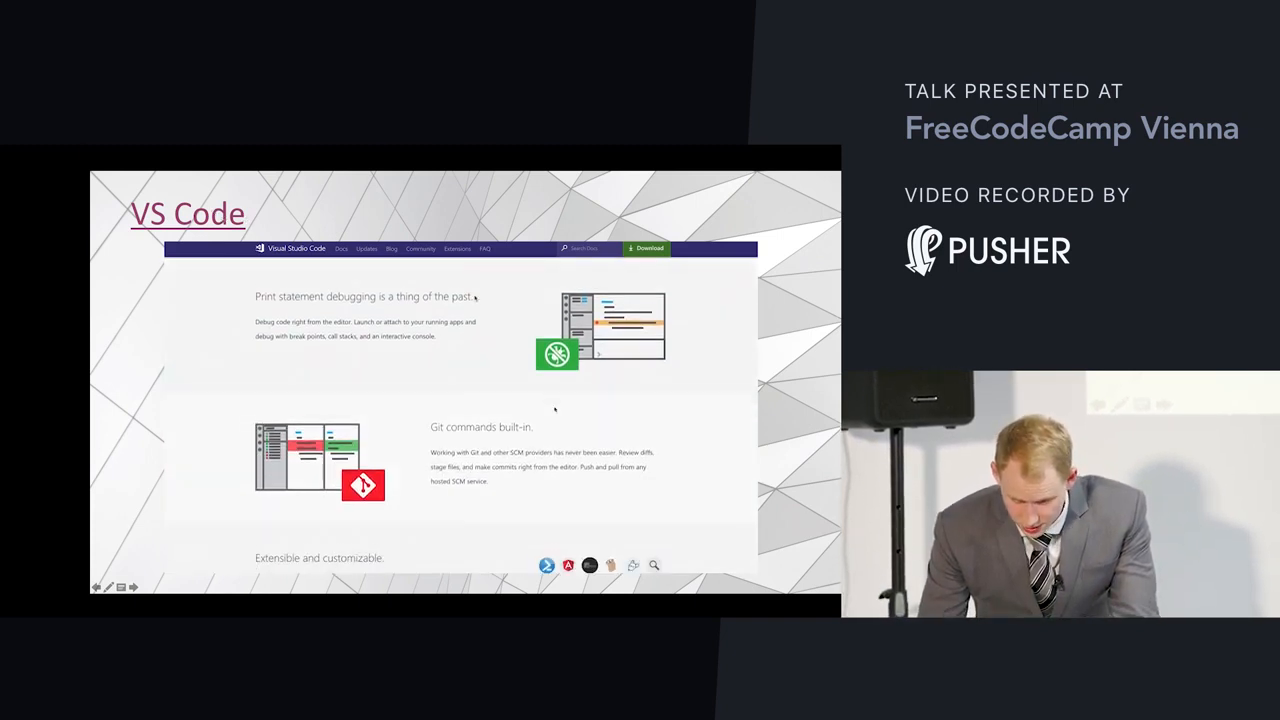
pyautogui.scroll(-3)
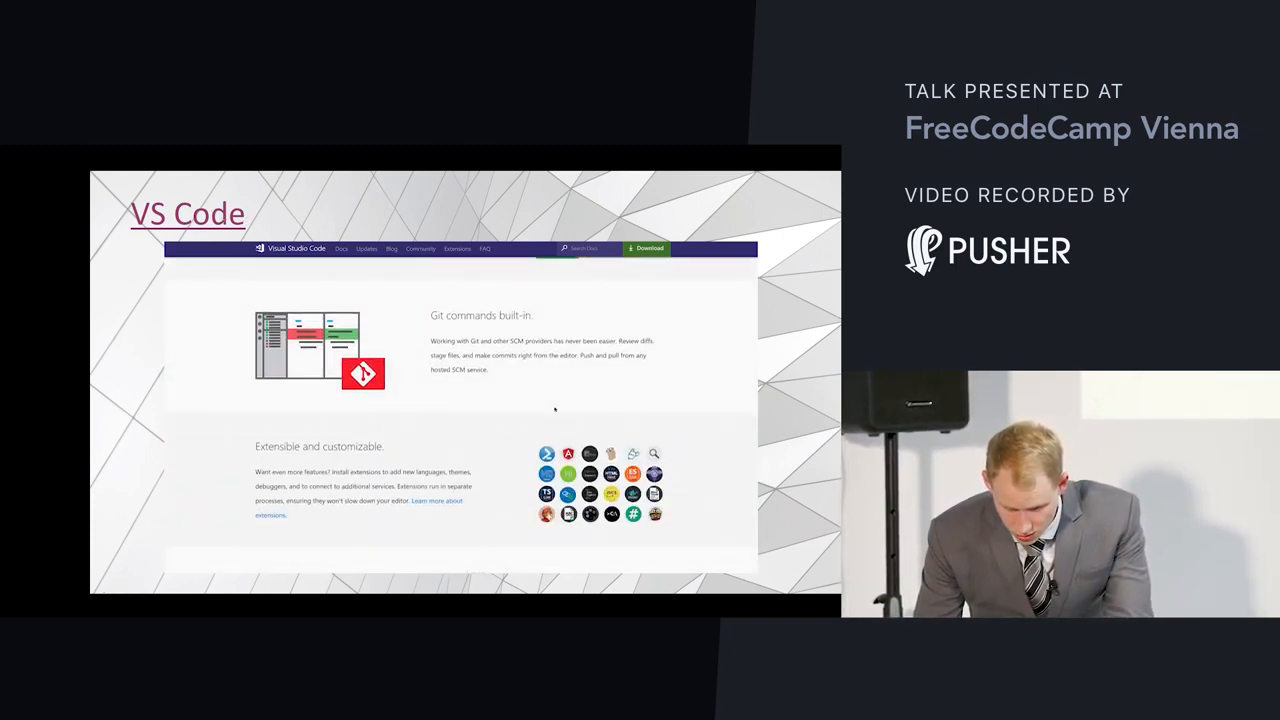
pyautogui.scroll(-3)
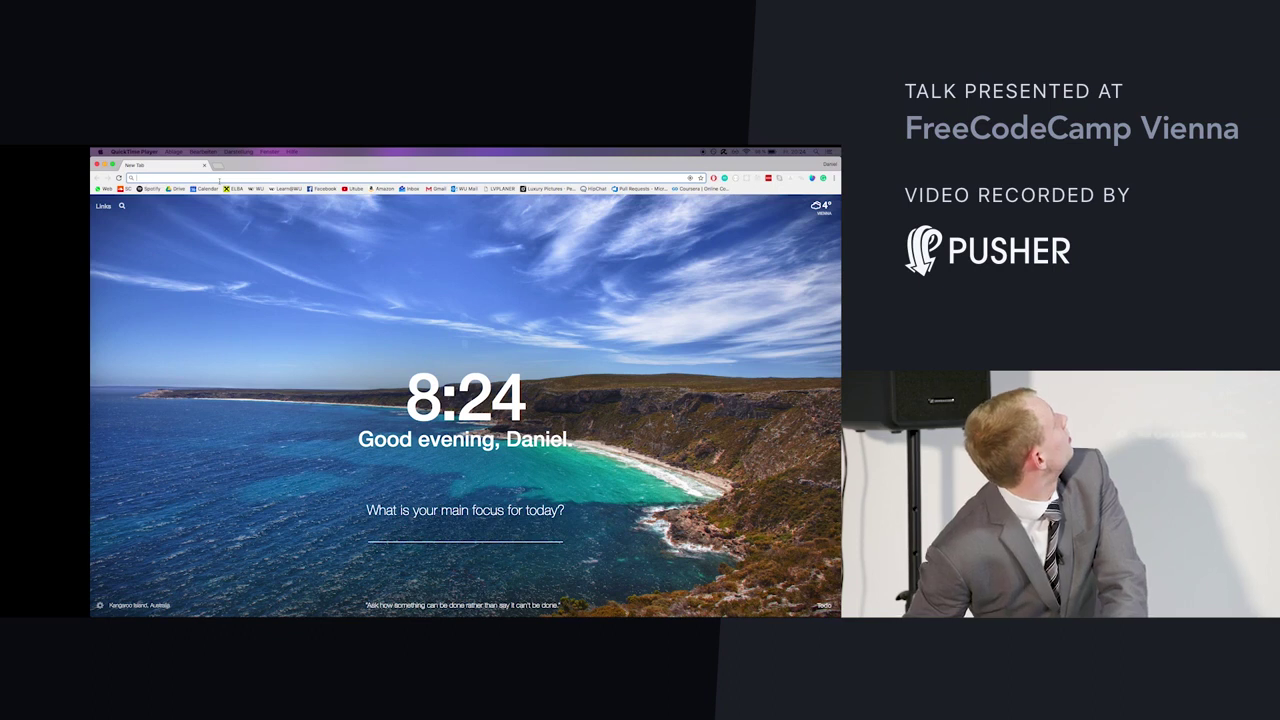
pyautogui.write('vectorization explained dummies')
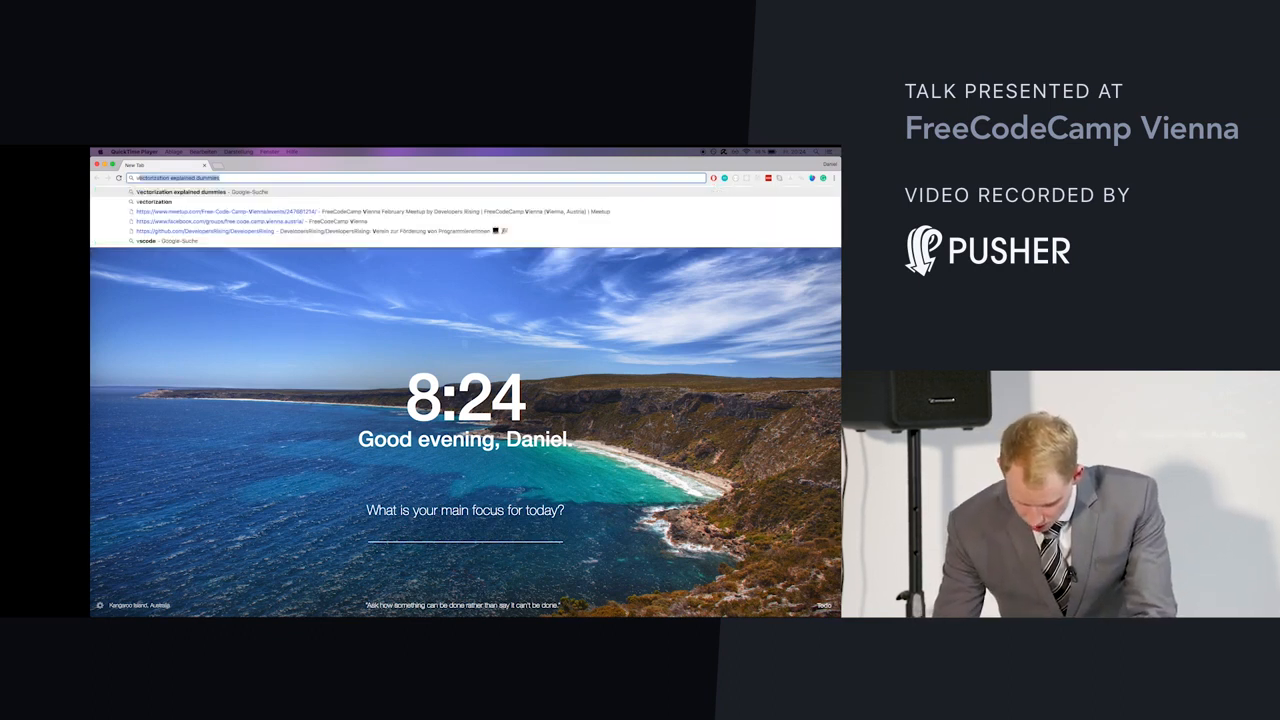
pyautogui.write('visual studio')
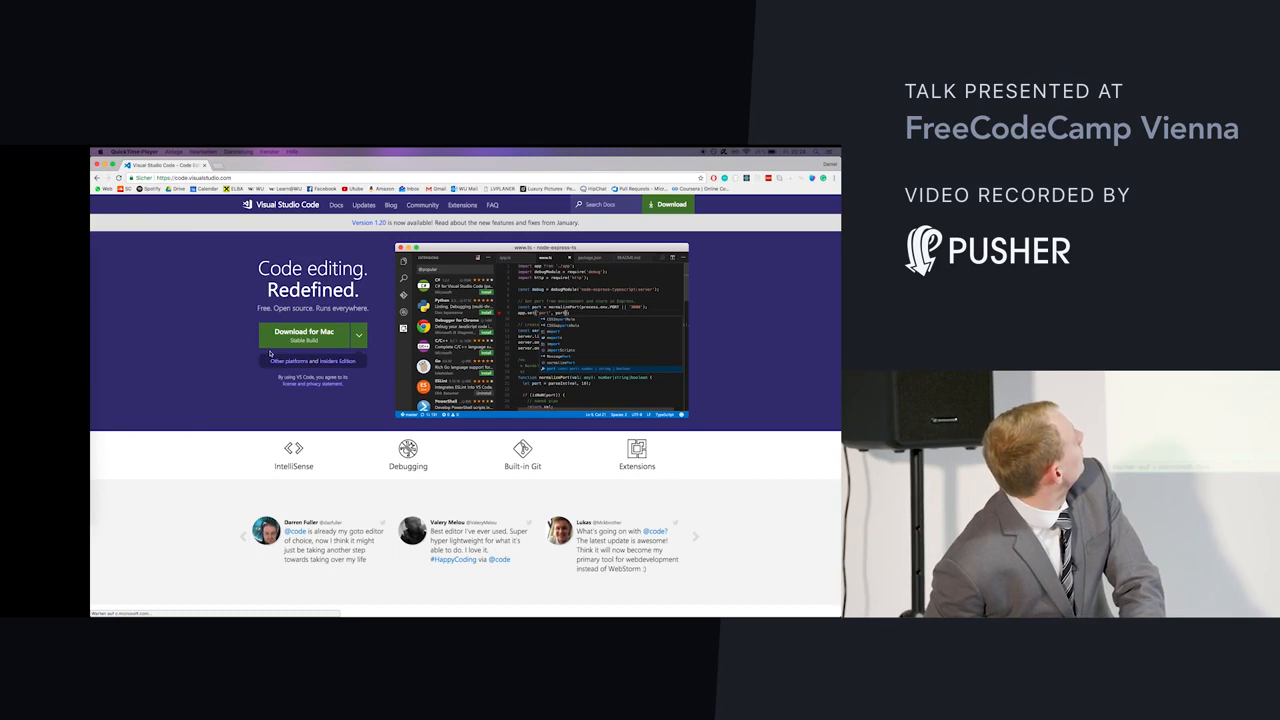
pyautogui.scroll(-3)
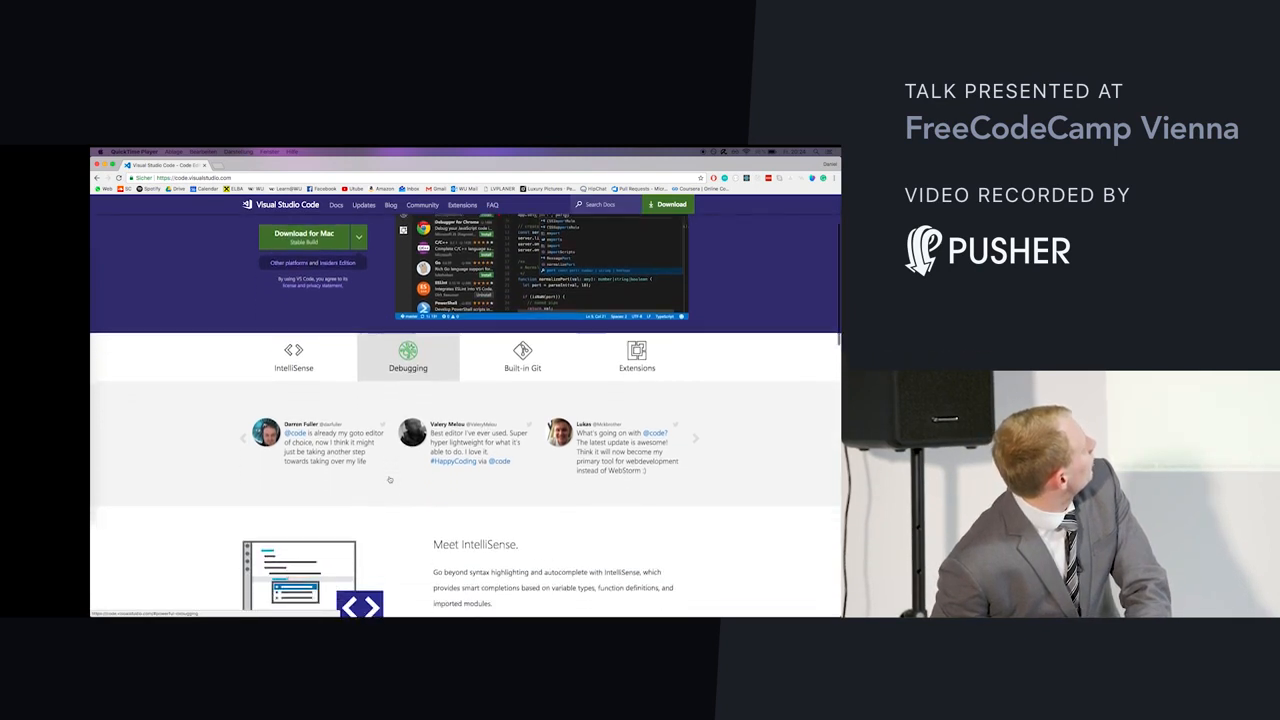
pyautogui.scroll(-3)
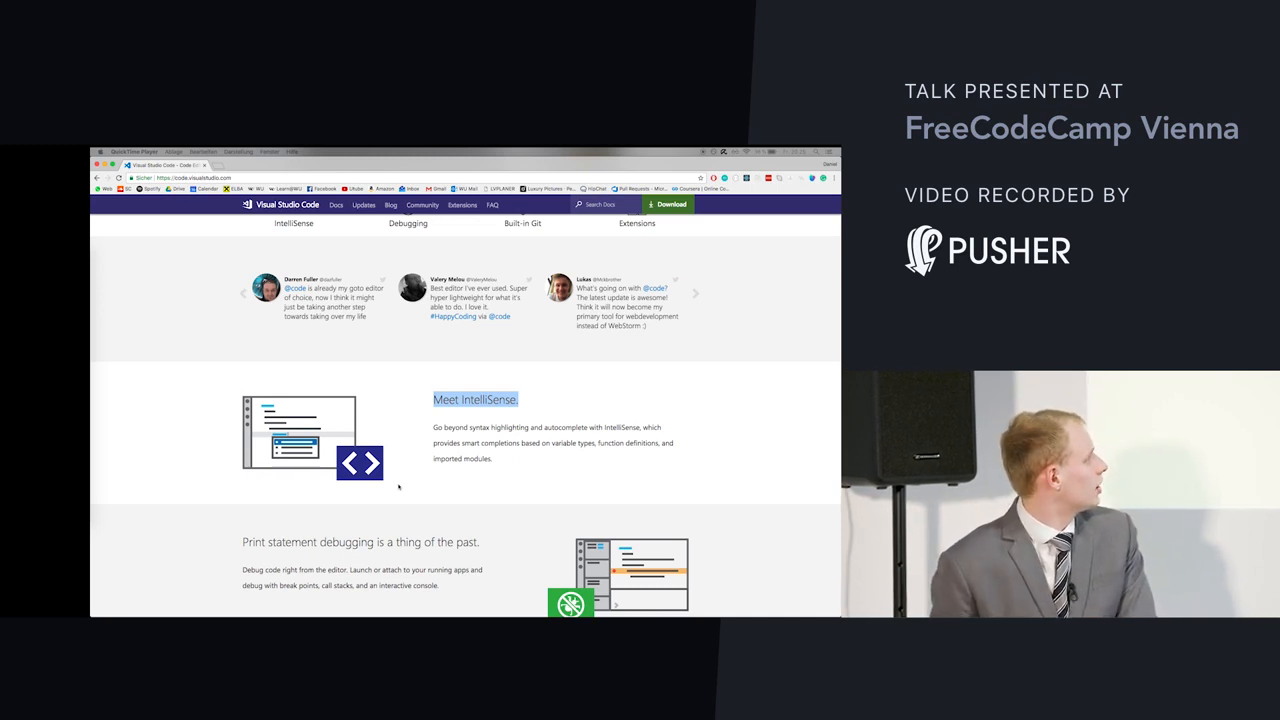
pyautogui.scroll(-3)
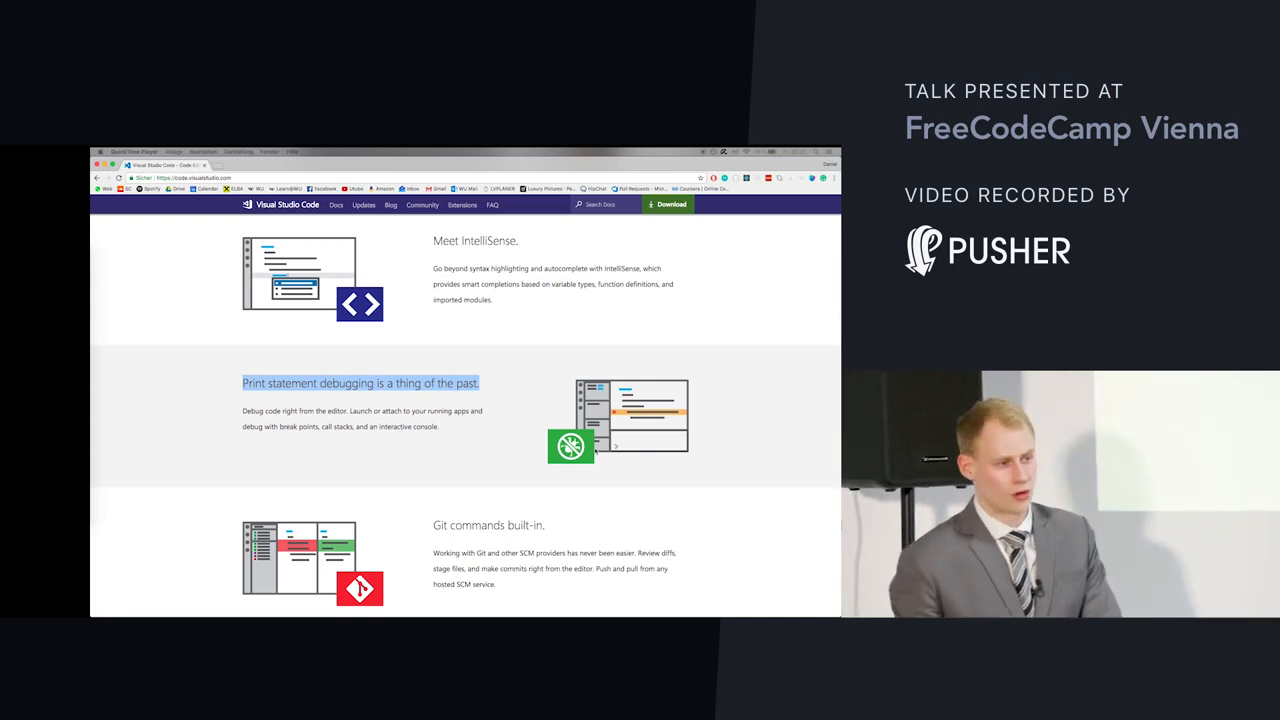
pyautogui.scroll(-3)
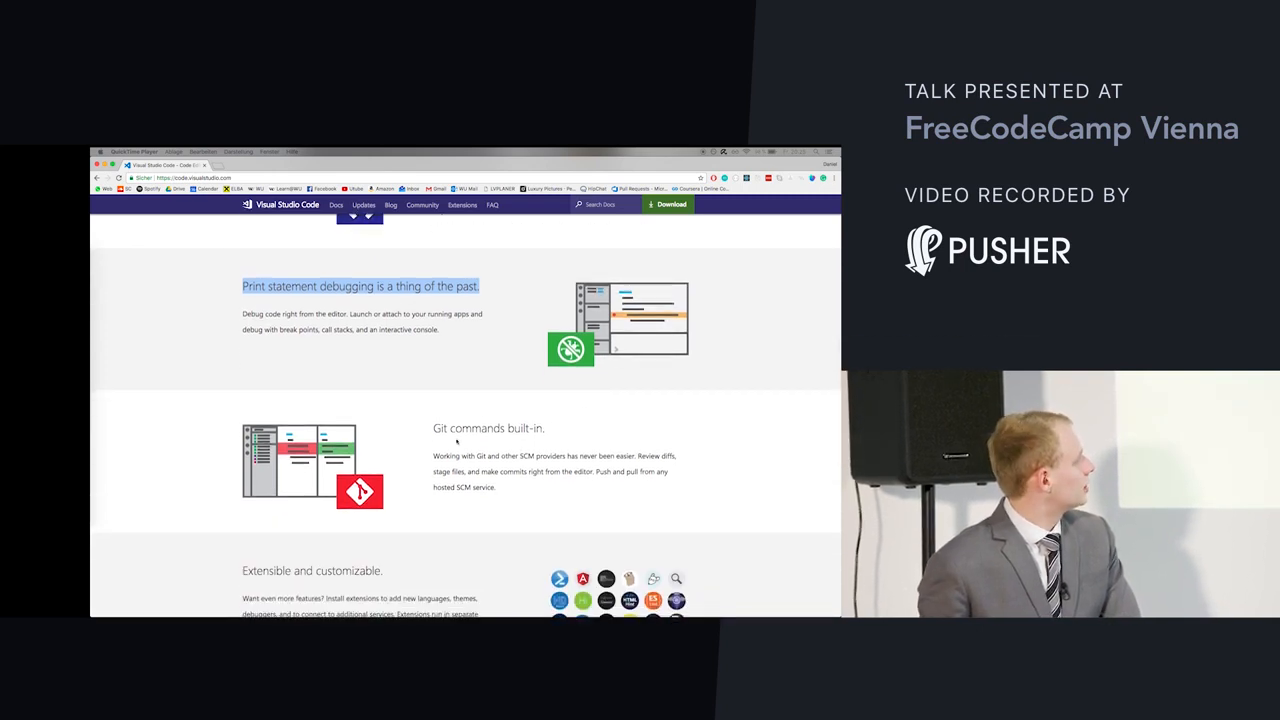
pyautogui.scroll(-3)
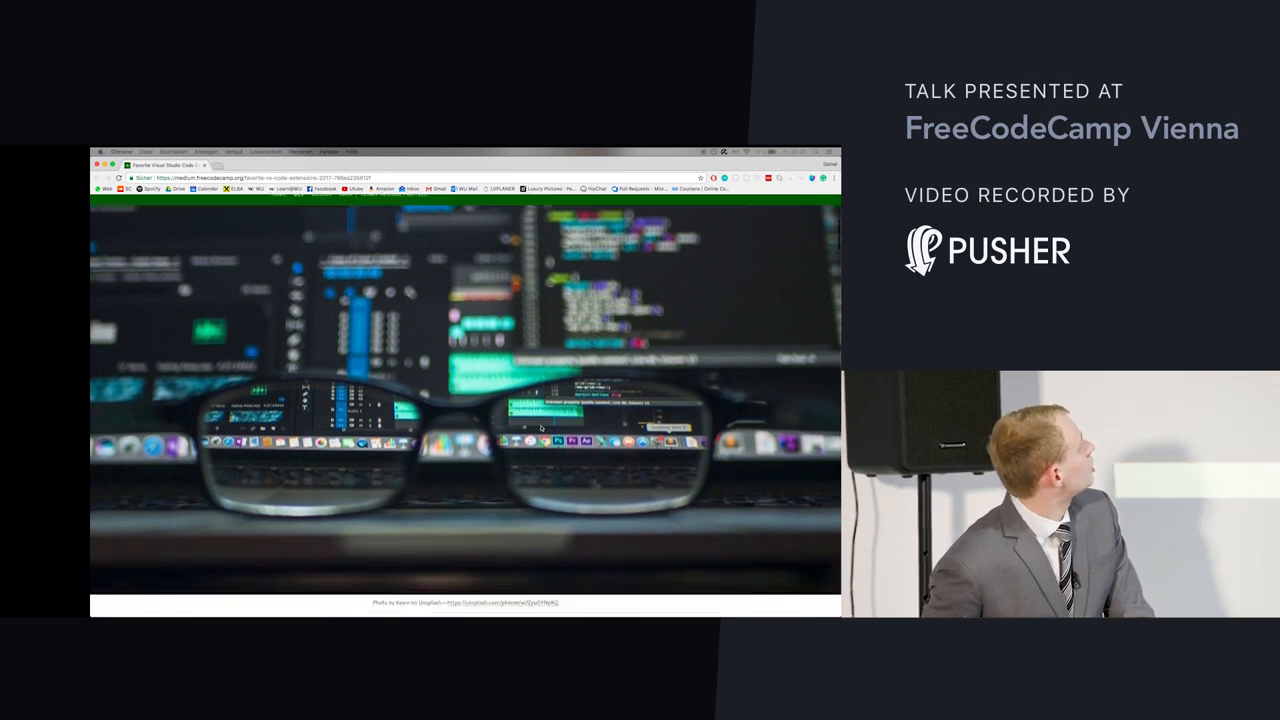
# - Scroll the Medium article through its HTML and Markdown extension sections toward the JavaScript extensions
pyautogui.scroll(-3)
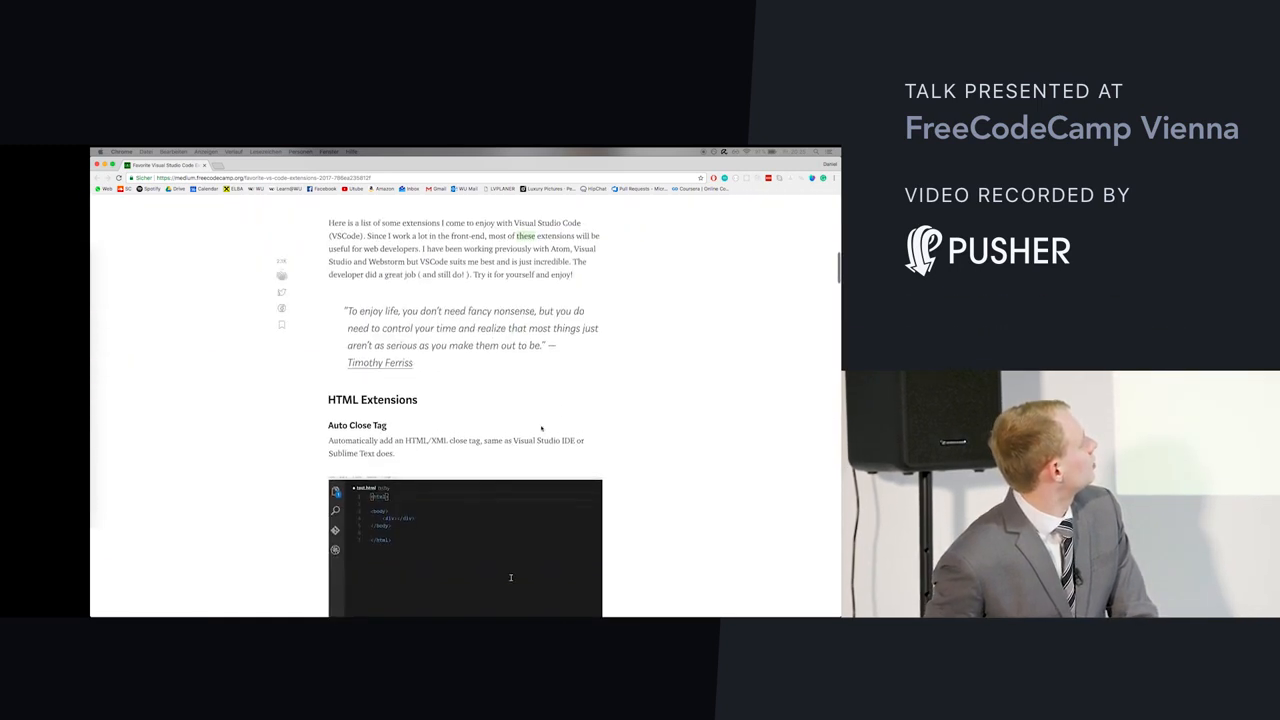
pyautogui.scroll(-3)
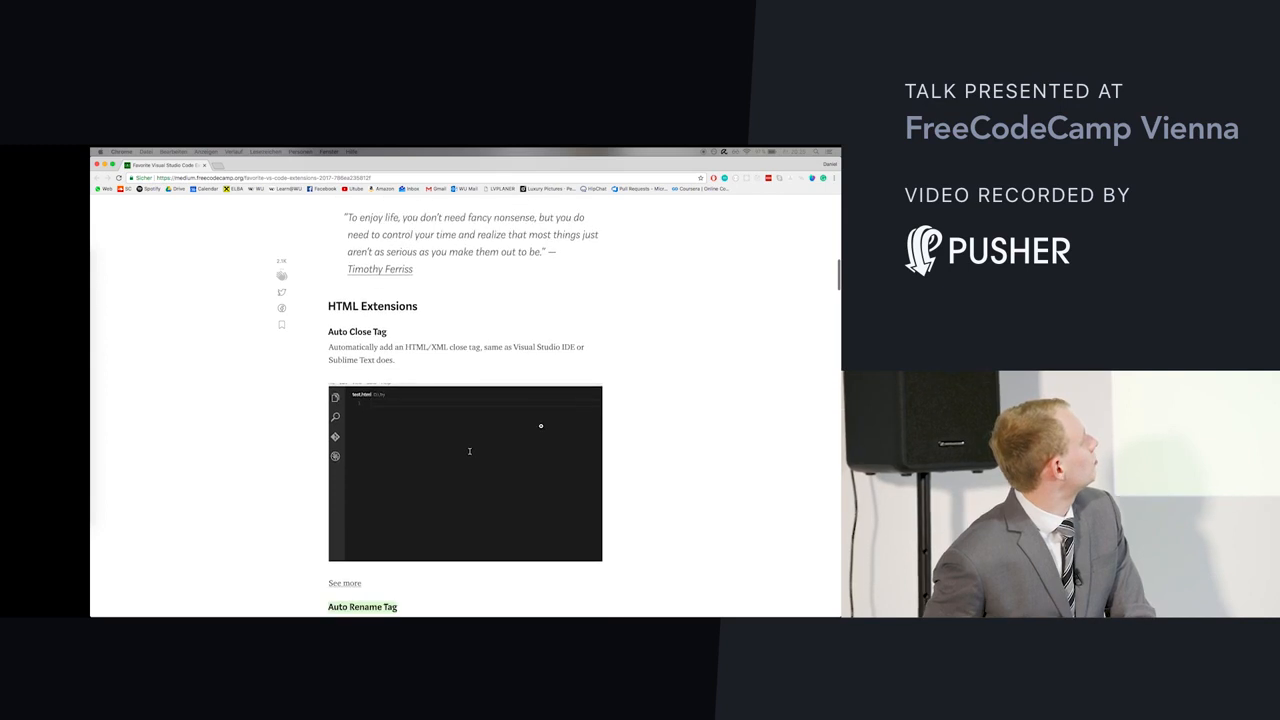
pyautogui.scroll(-3)
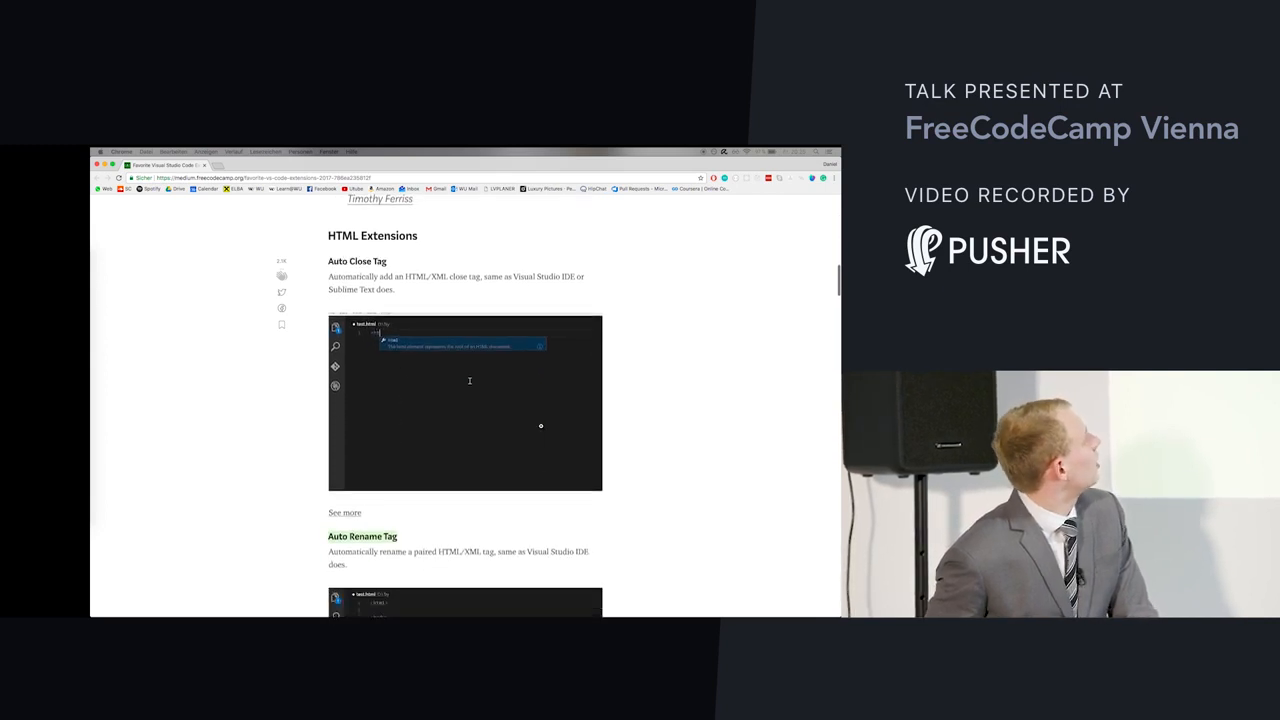
pyautogui.scroll(3)
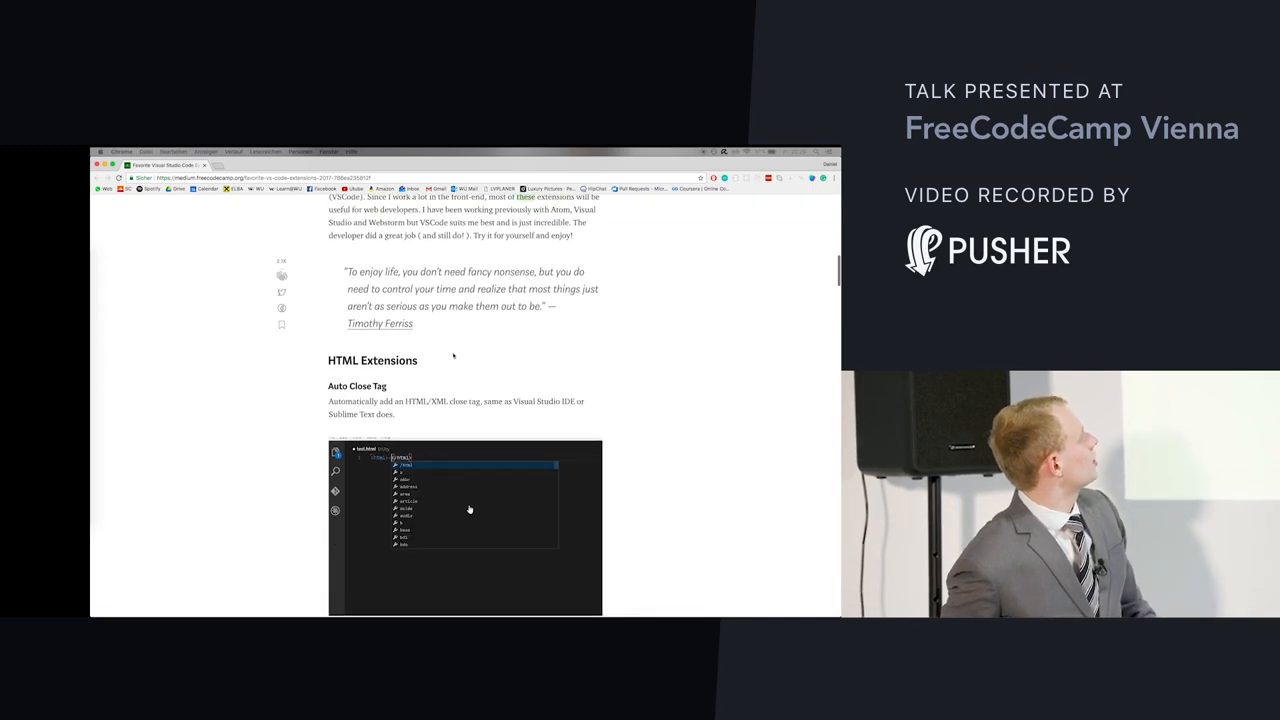
pyautogui.scroll(-3)
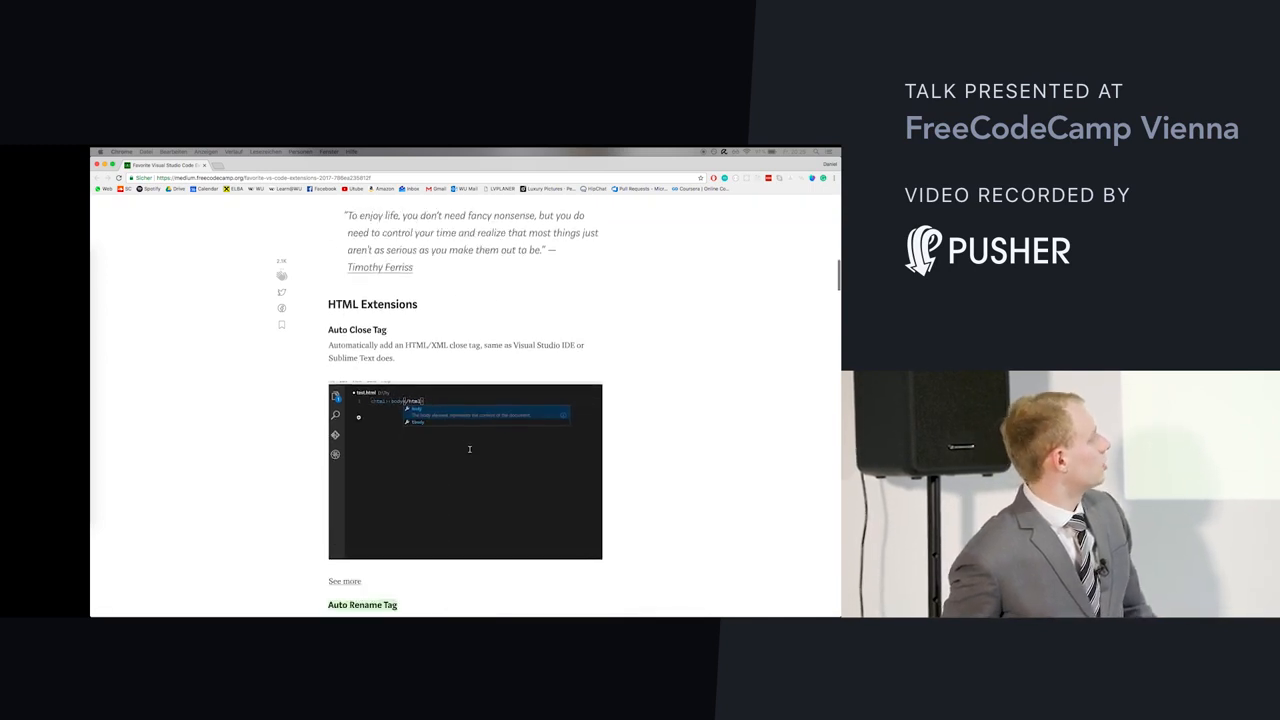
pyautogui.scroll(-3)
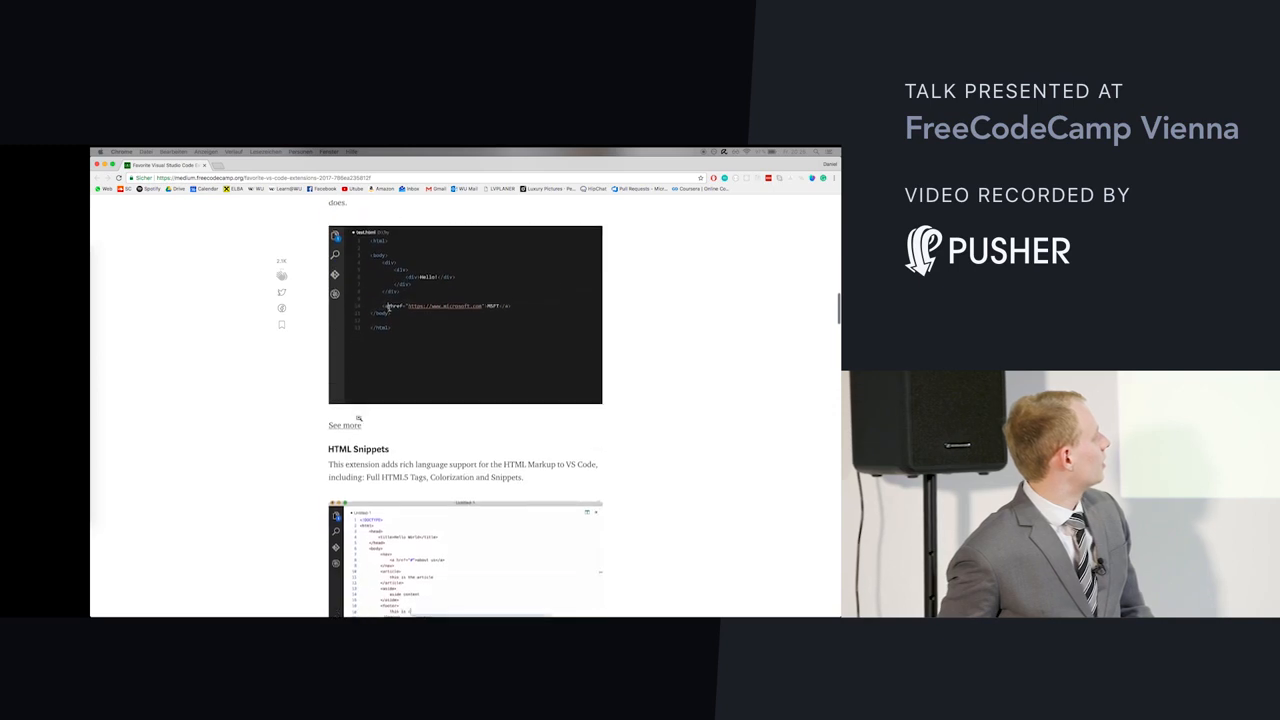
pyautogui.scroll(-3)
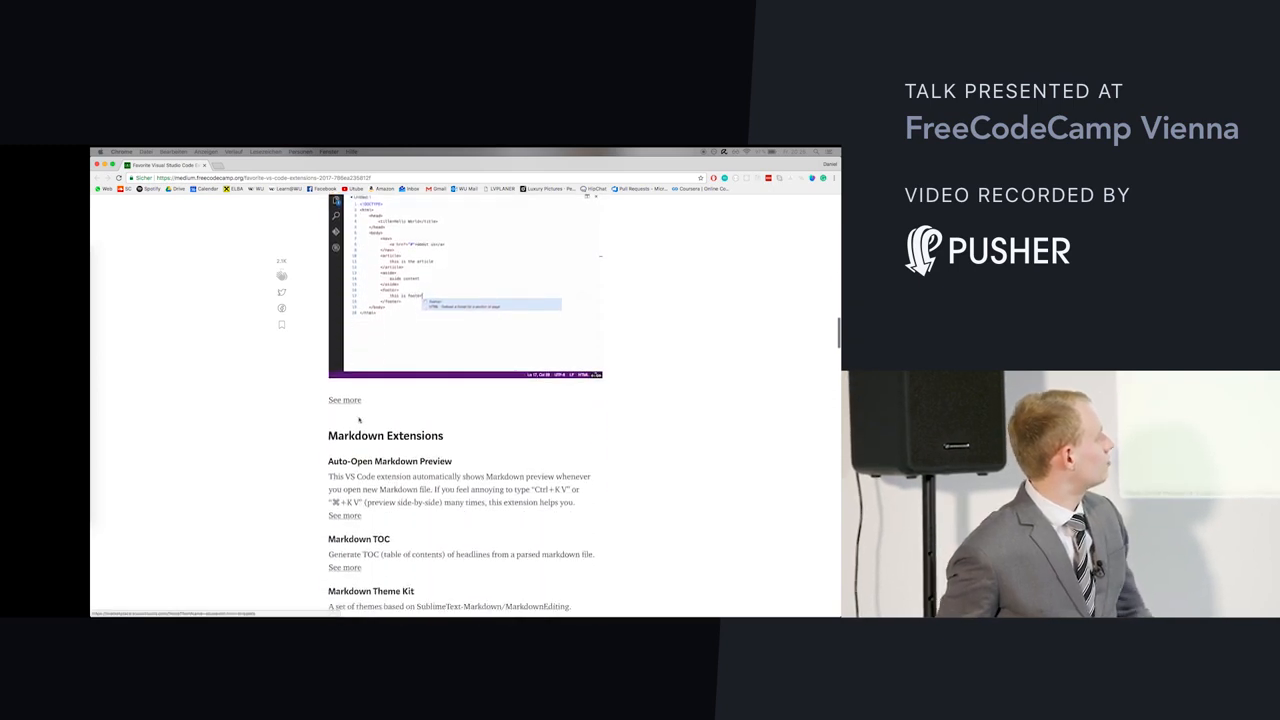
pyautogui.scroll(-3)
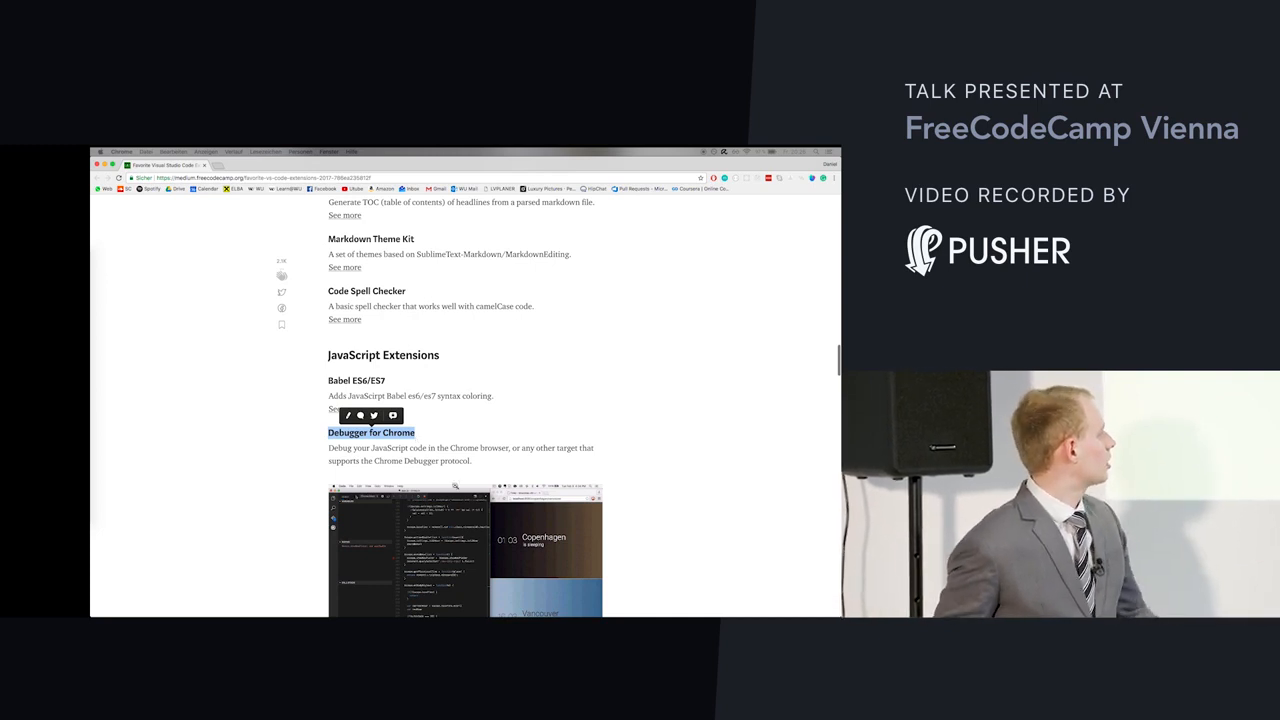
# - Scroll the Medium article past ESLint, TSLint and GraphQL into the General Extensions section
pyautogui.scroll(-3)
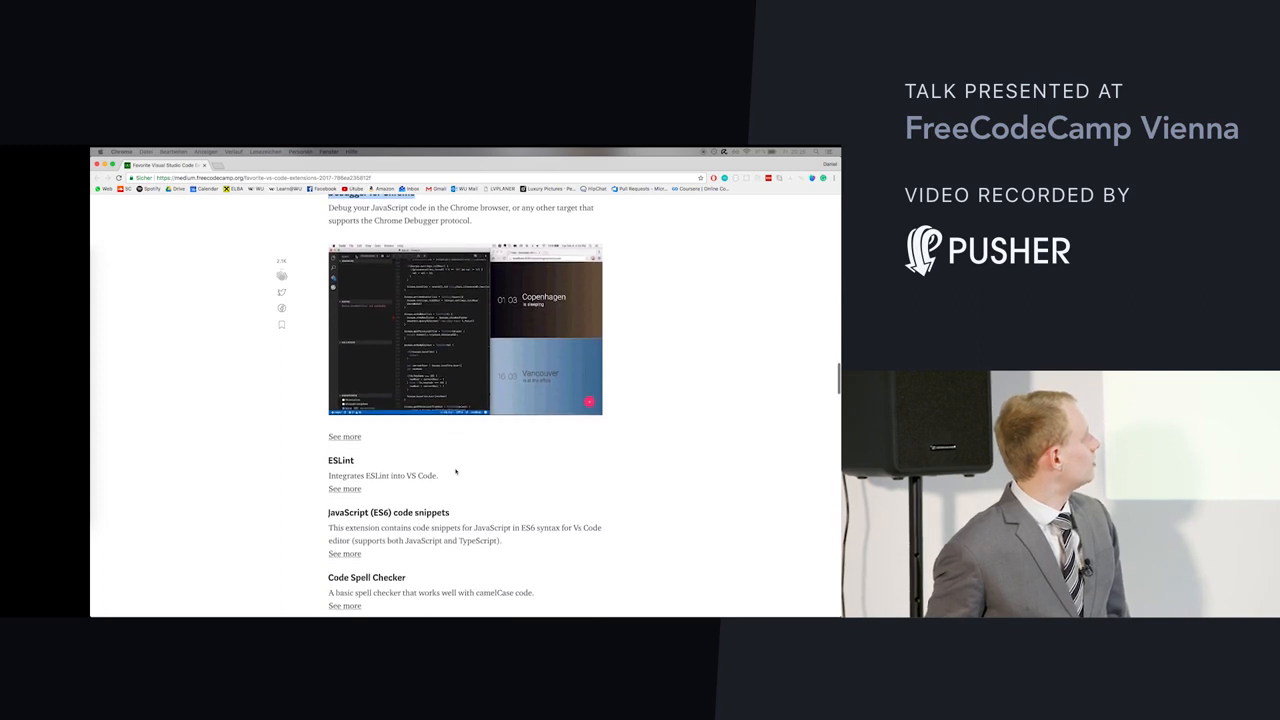
pyautogui.scroll(-3)
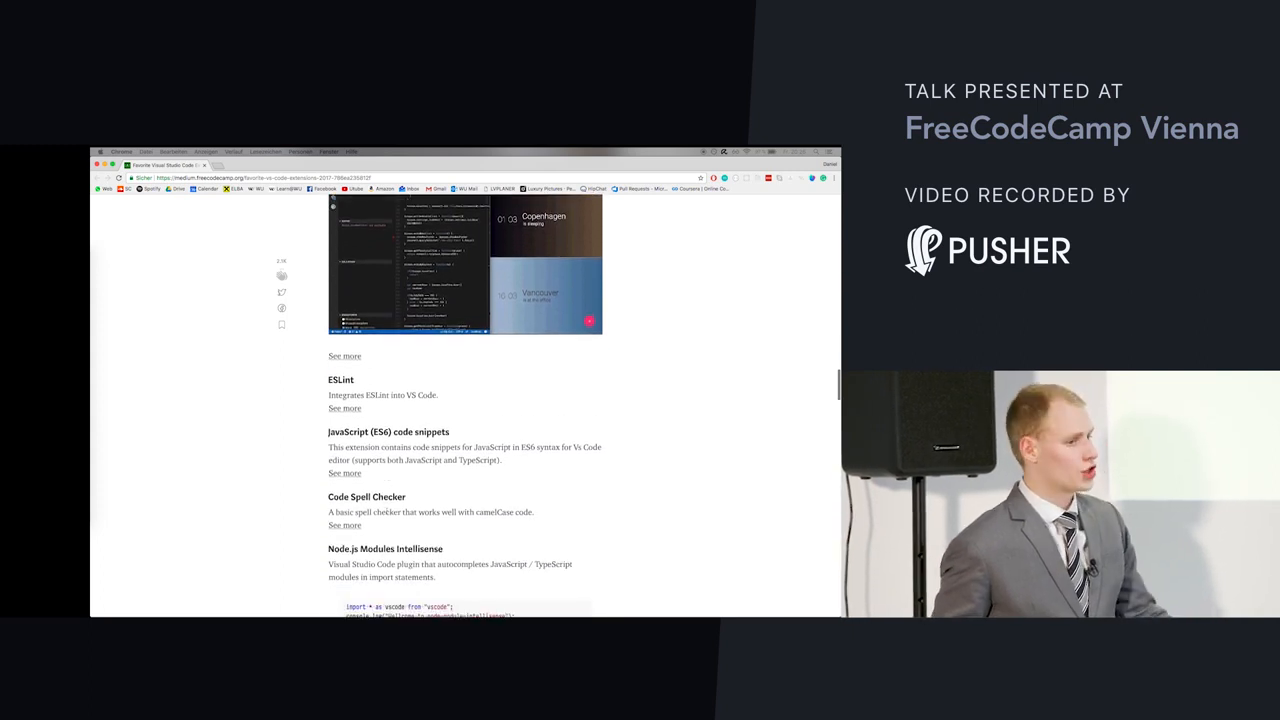
pyautogui.scroll(-3)
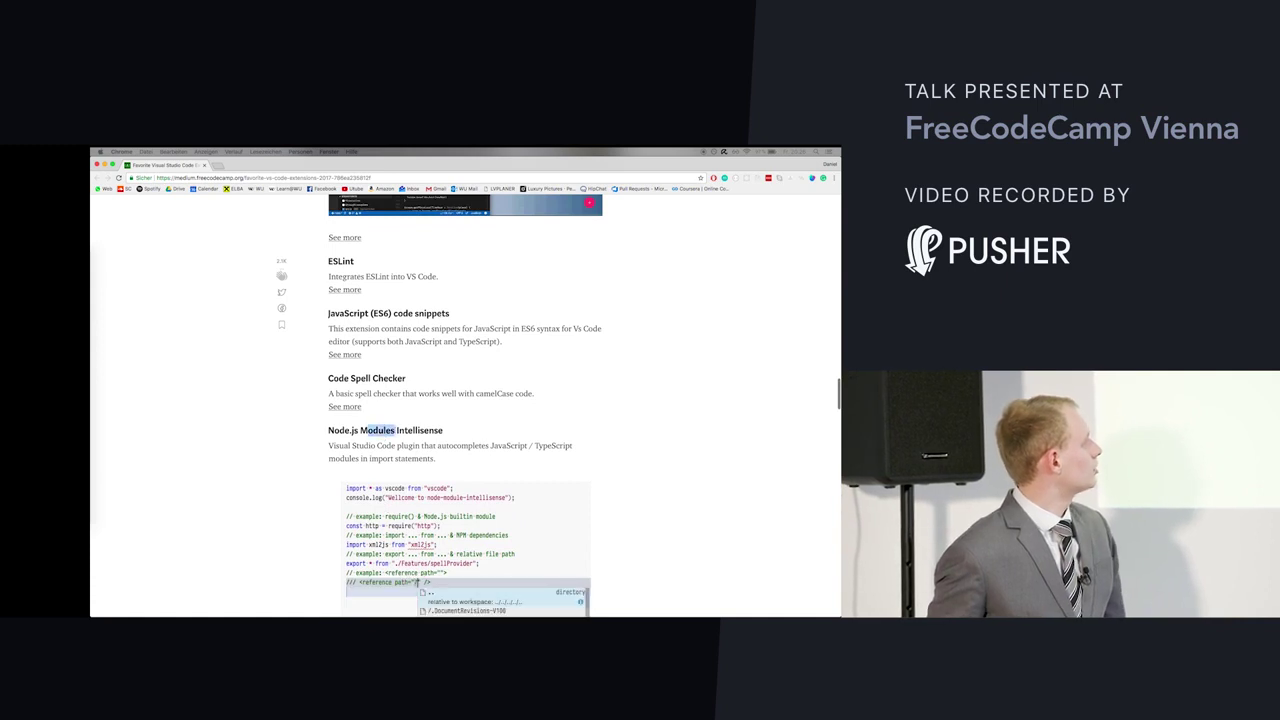
pyautogui.scroll(-3)
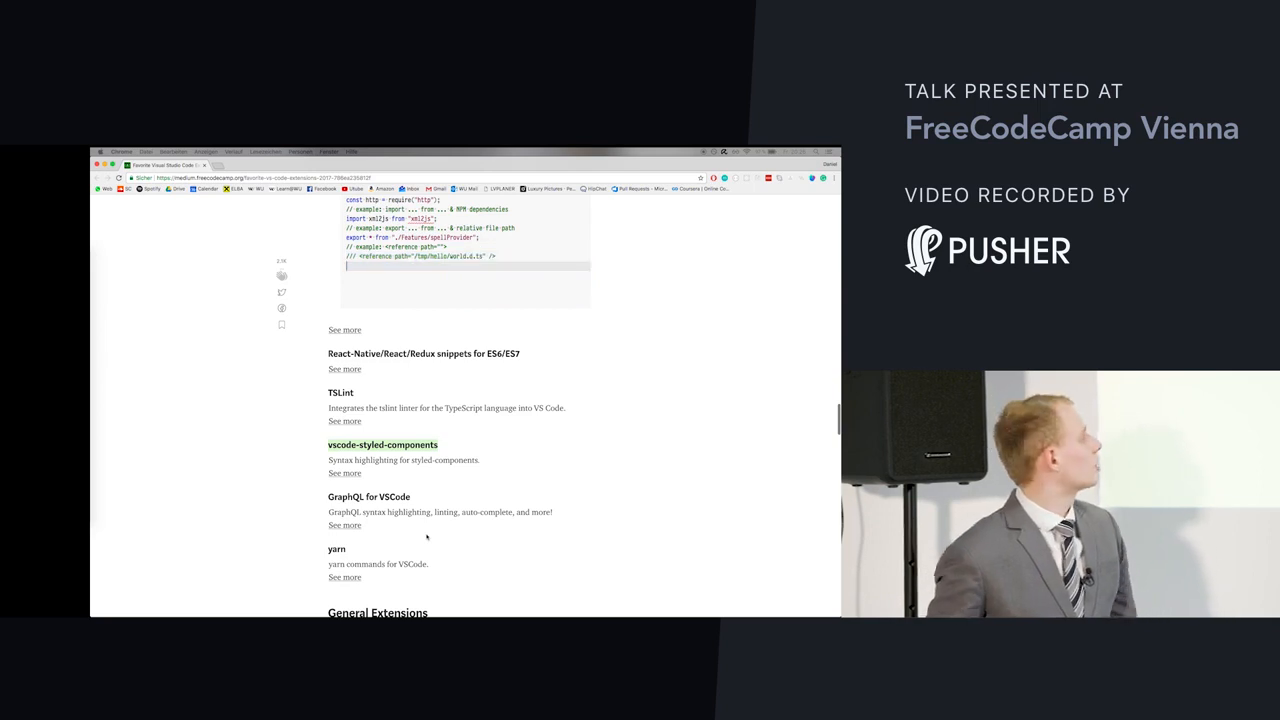
pyautogui.scroll(-3)
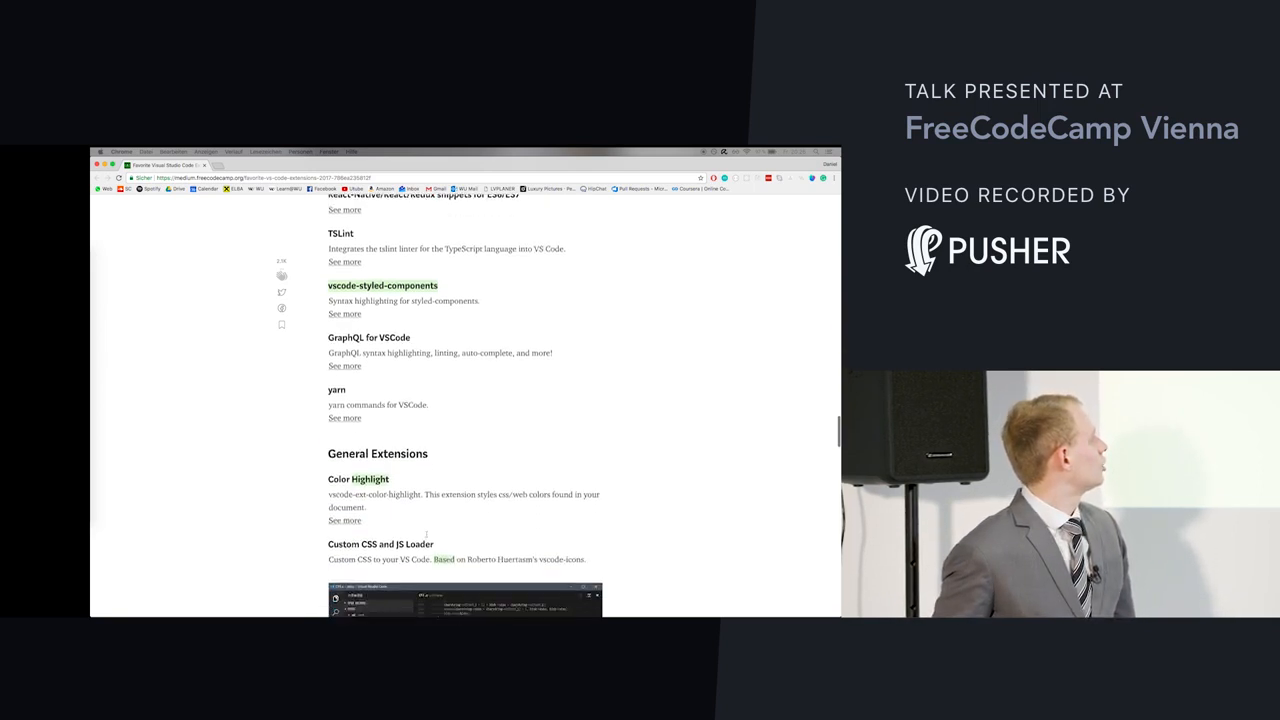
pyautogui.scroll(-3)
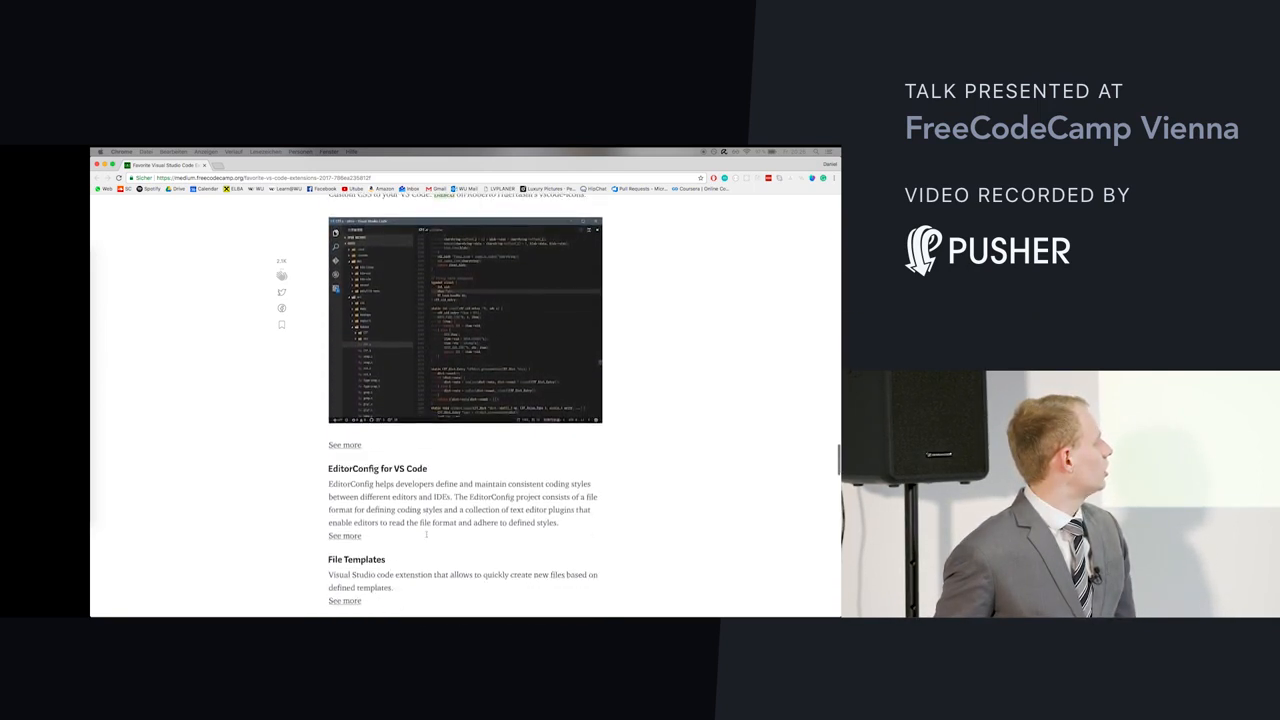
pyautogui.scroll(-3)
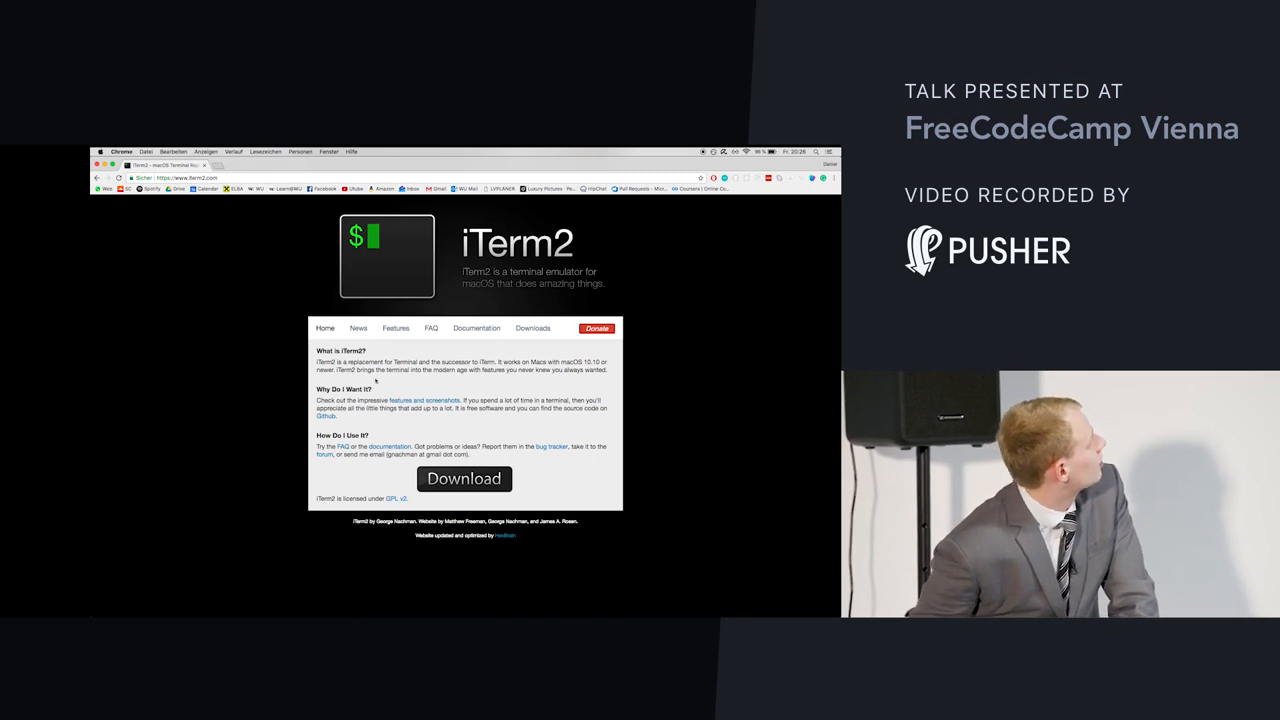
# - Browse the iTerm2 Features page from Split Panes and Hotkey Window down to Paste History
pyautogui.click(396, 328)
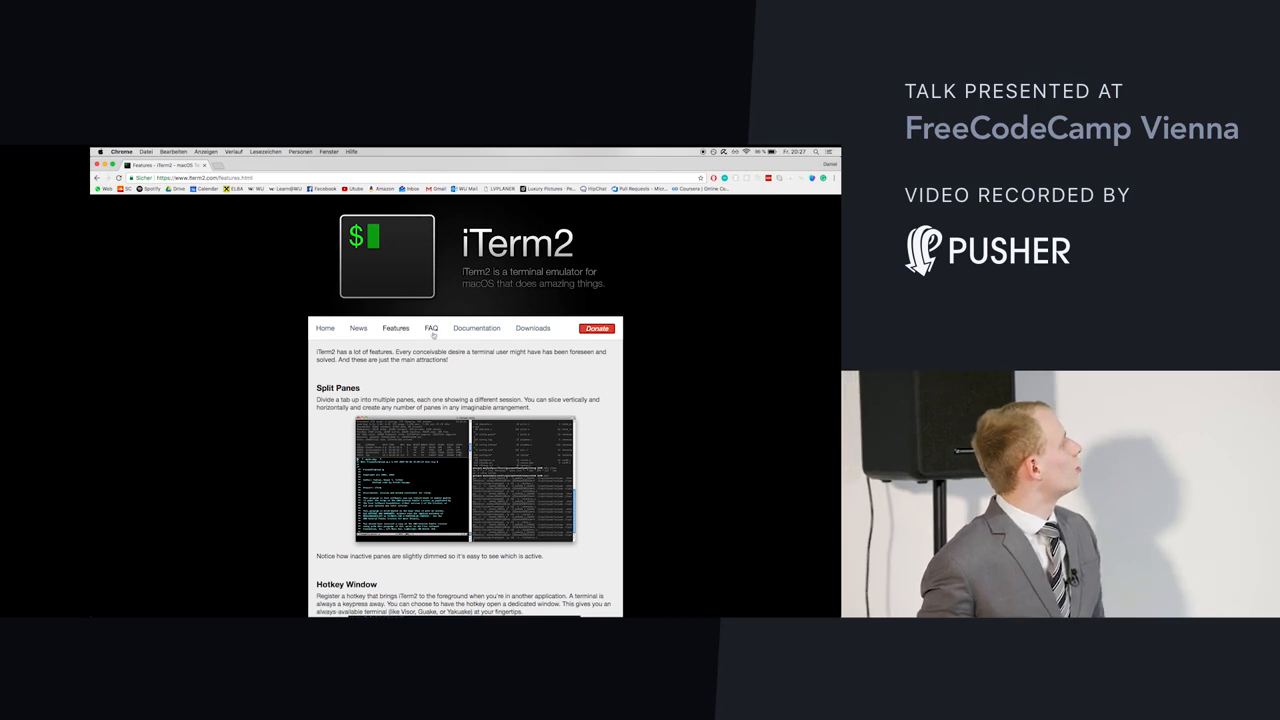
pyautogui.scroll(-3)
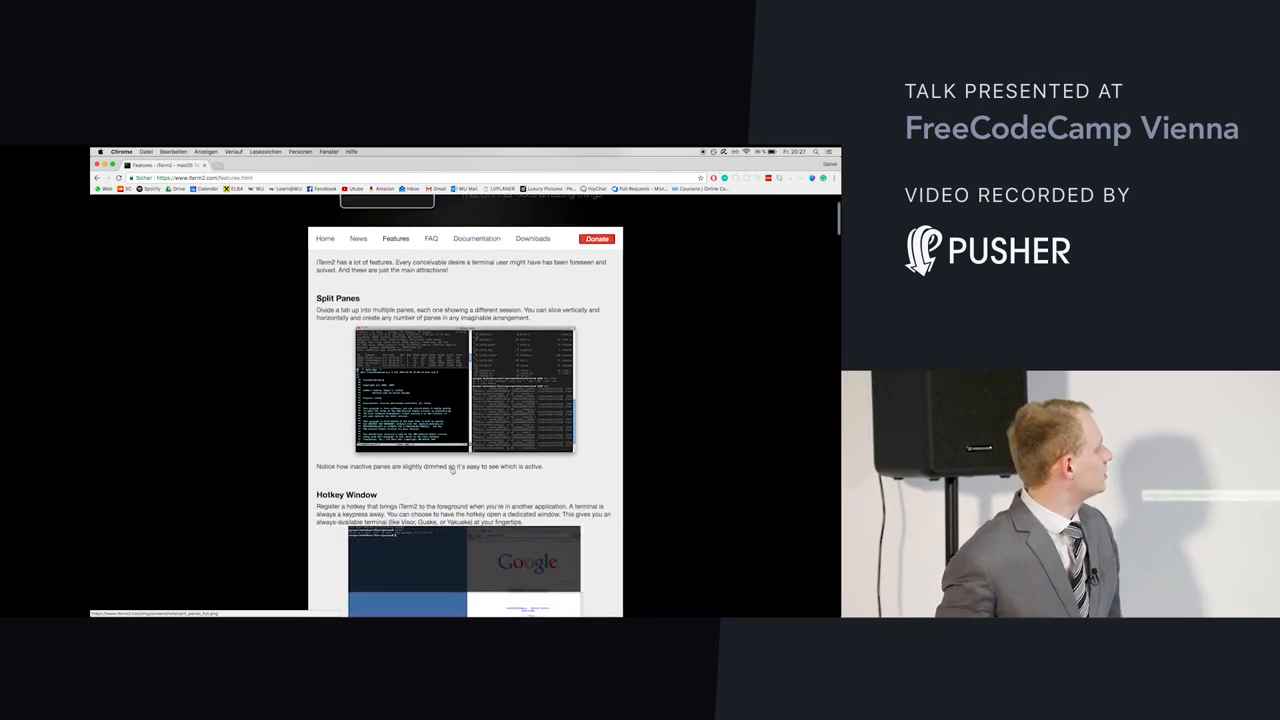
pyautogui.scroll(-3)
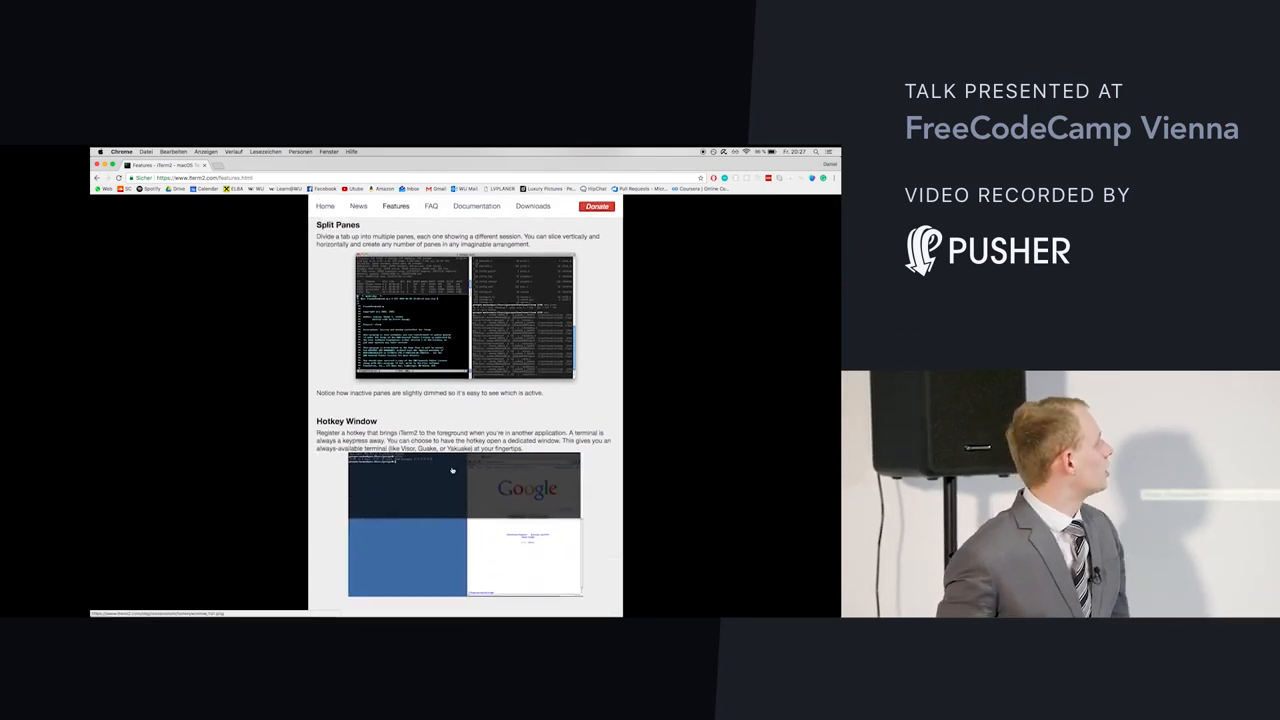
pyautogui.scroll(-3)
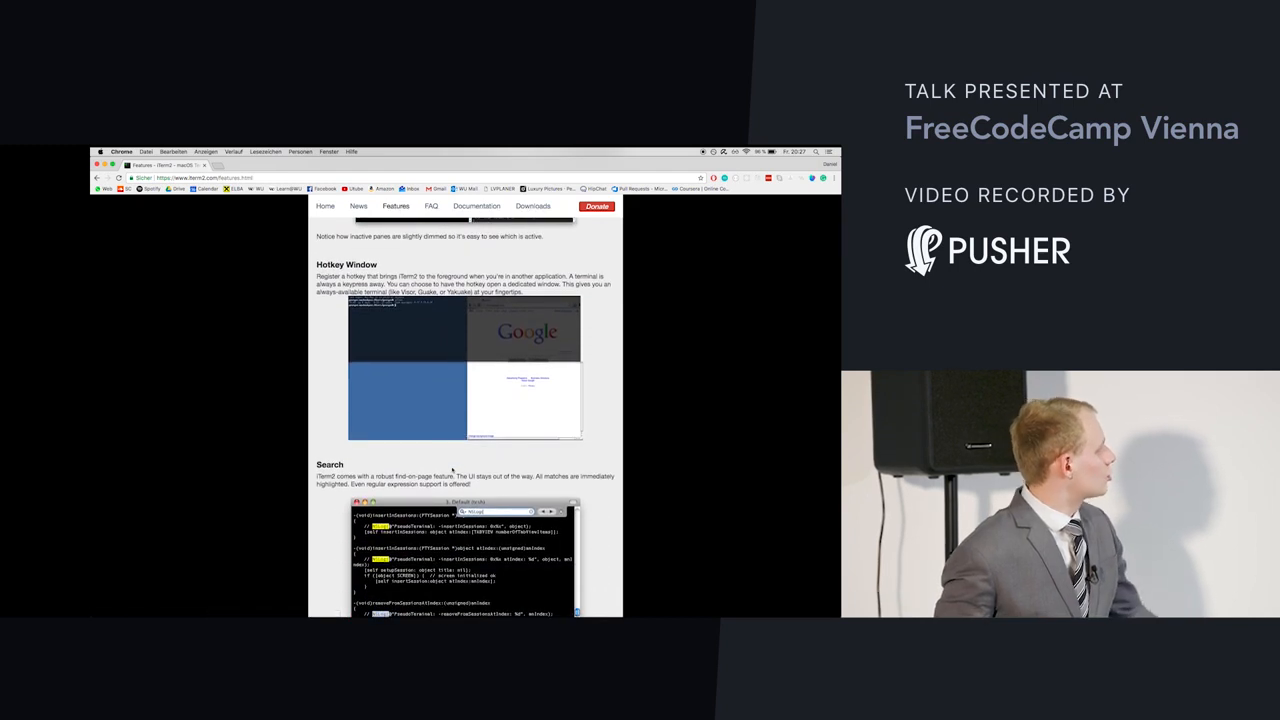
pyautogui.scroll(-3)
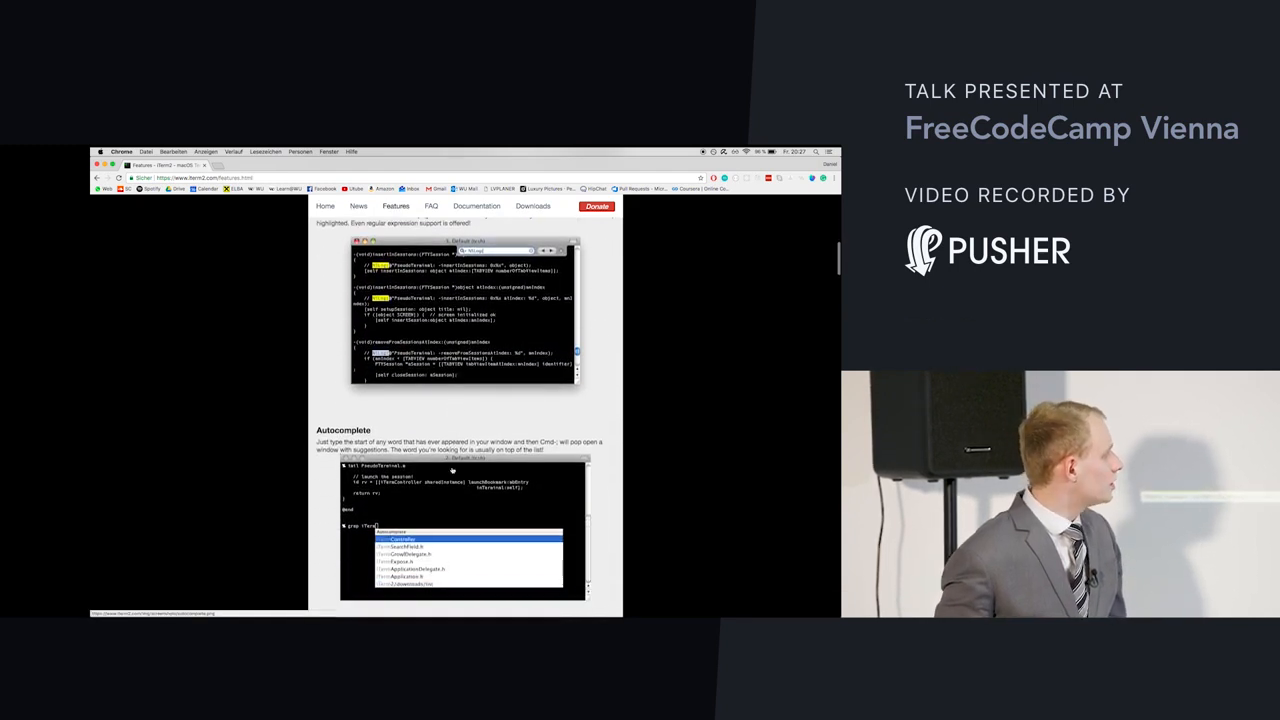
pyautogui.scroll(-3)
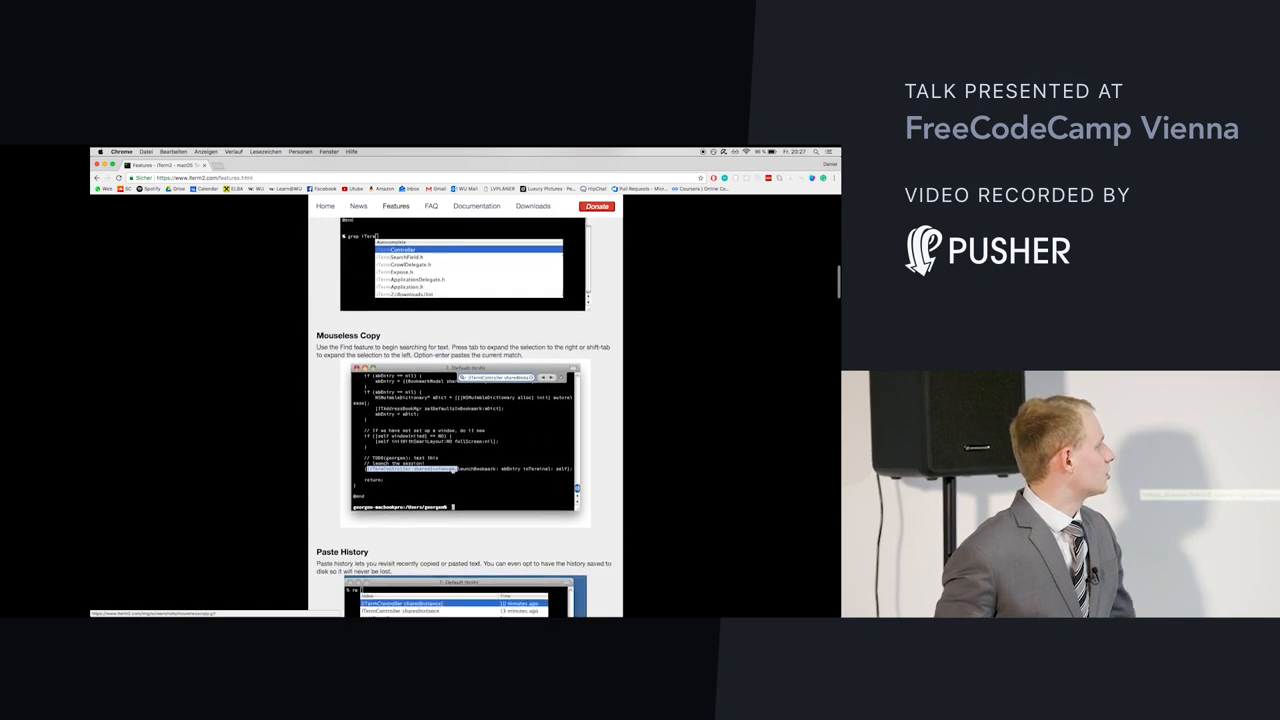
pyautogui.scroll(-3)
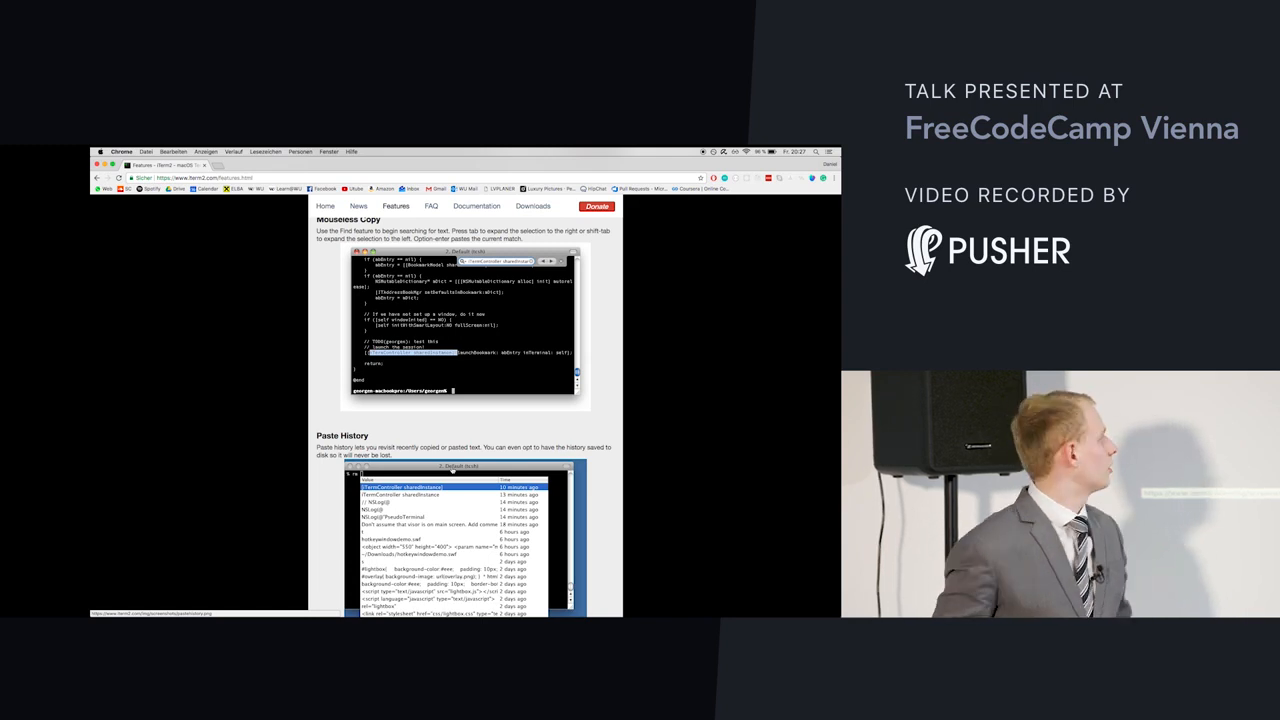
pyautogui.scroll(-3)
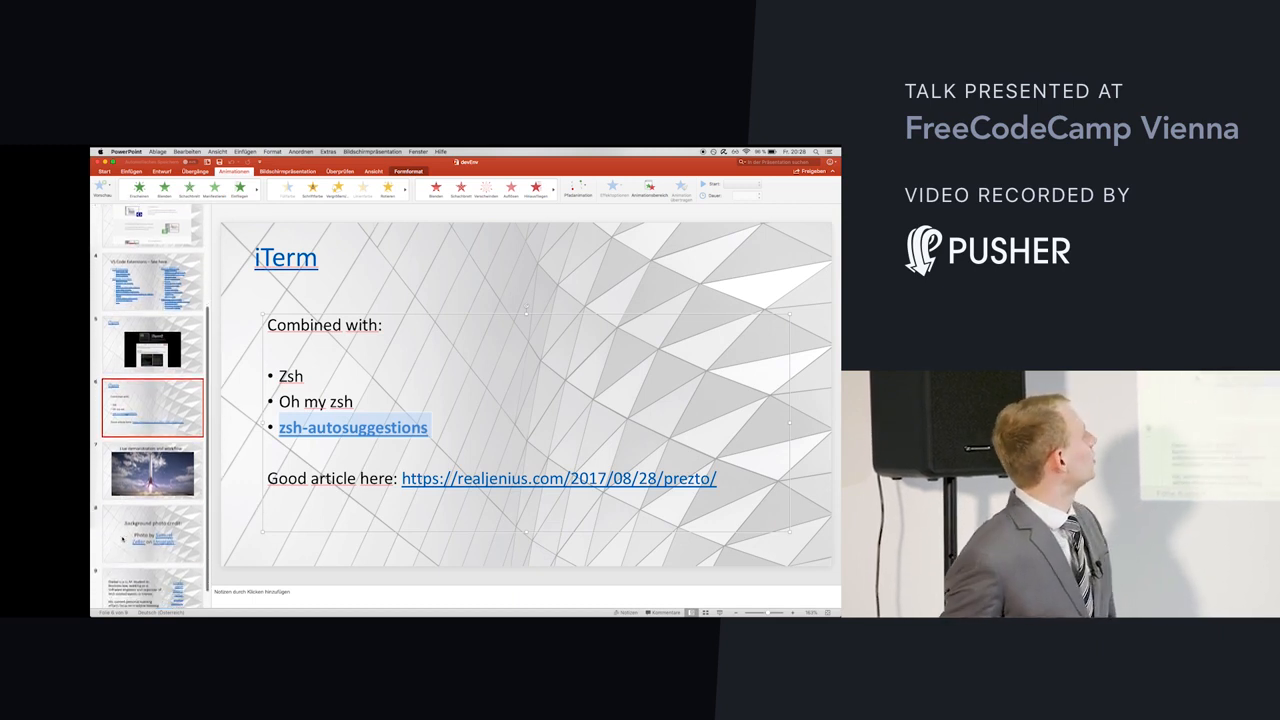
pyautogui.click(152, 484)
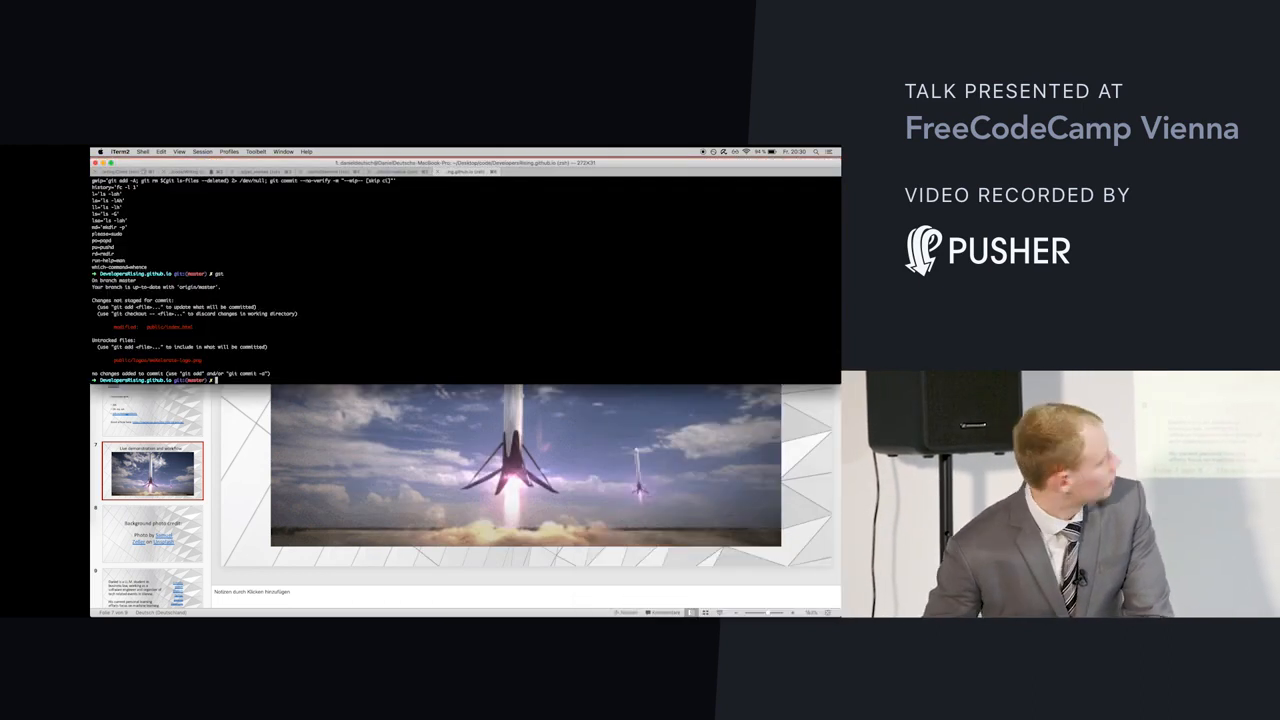
# - Begin the code . command at the iTerm2 prompt after checking git status
pyautogui.write('code .')
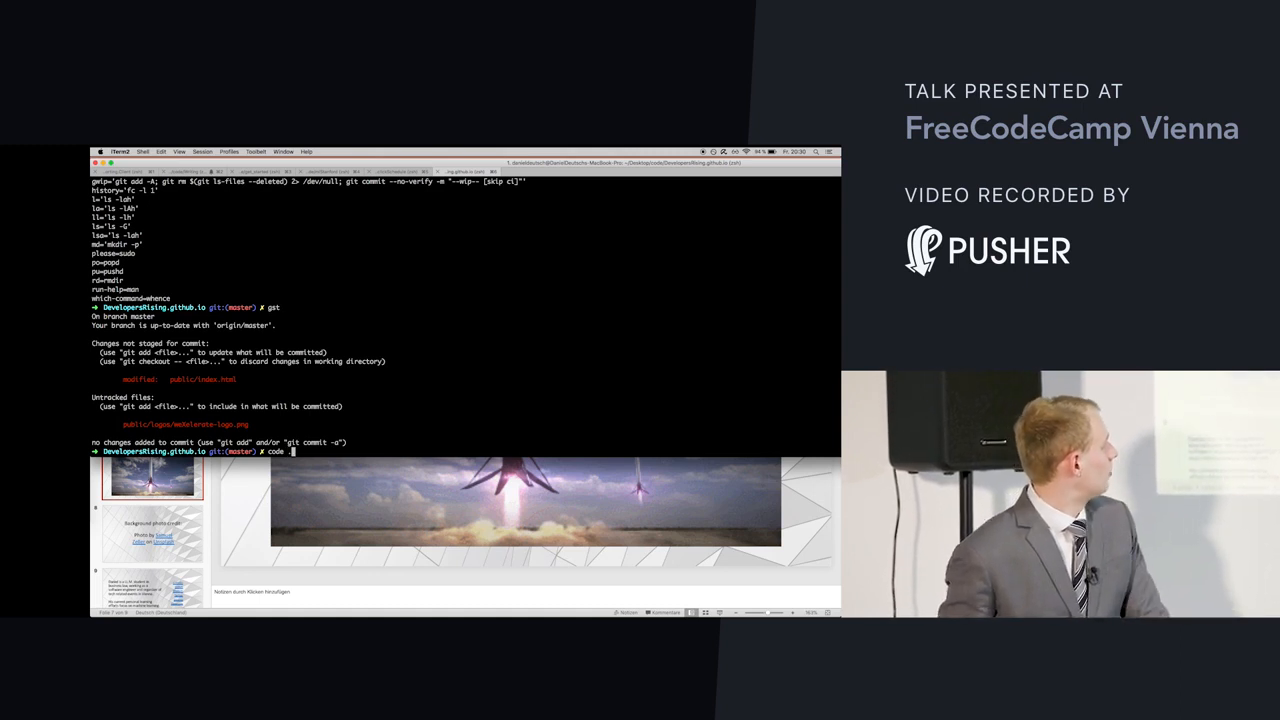
# - Run code . so VS Code opens the repository with index.html beside the terminal
pyautogui.press('enter')
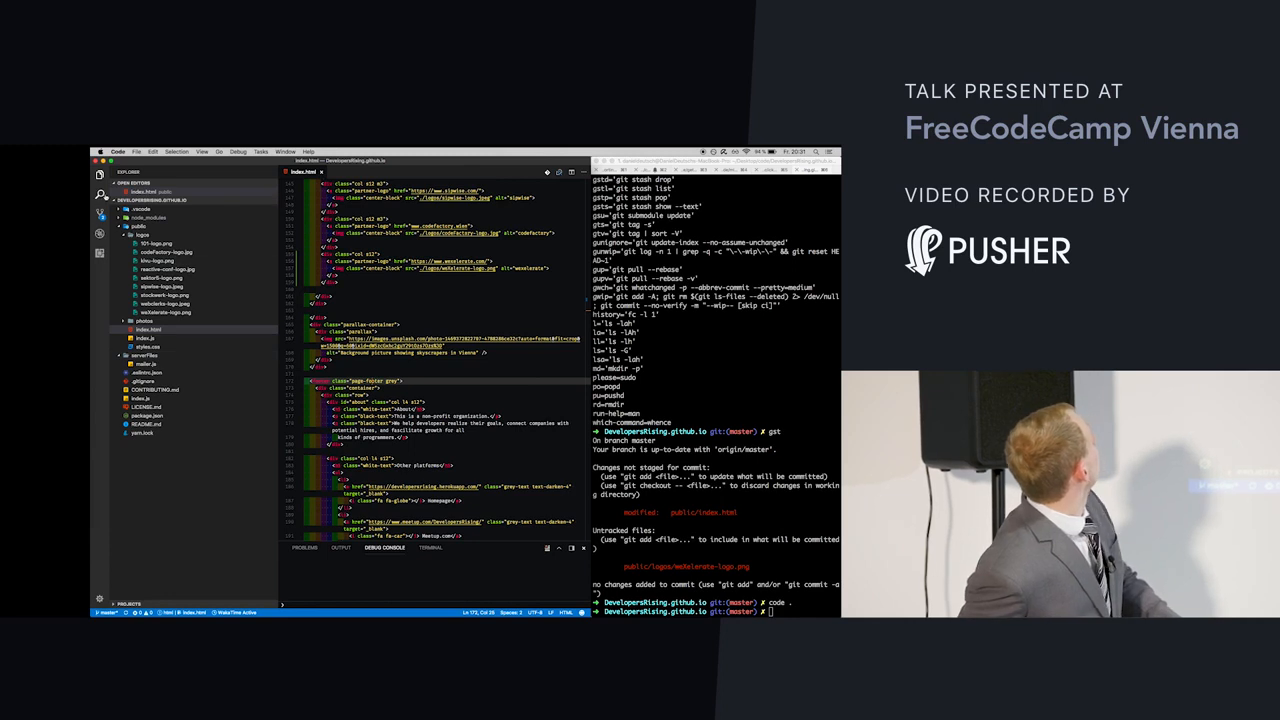
# - Review the Source Control list of uncommitted changes and inspect a modified file
pyautogui.click(100, 216)
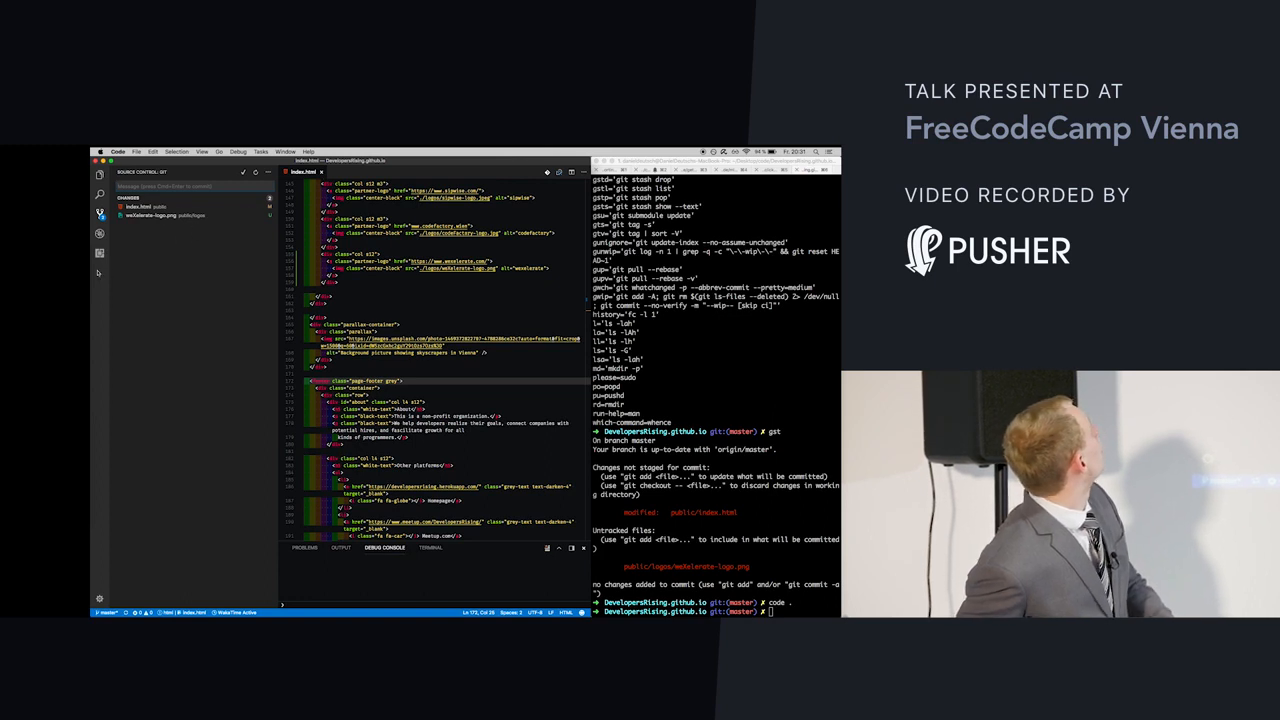
pyautogui.click(100, 236)
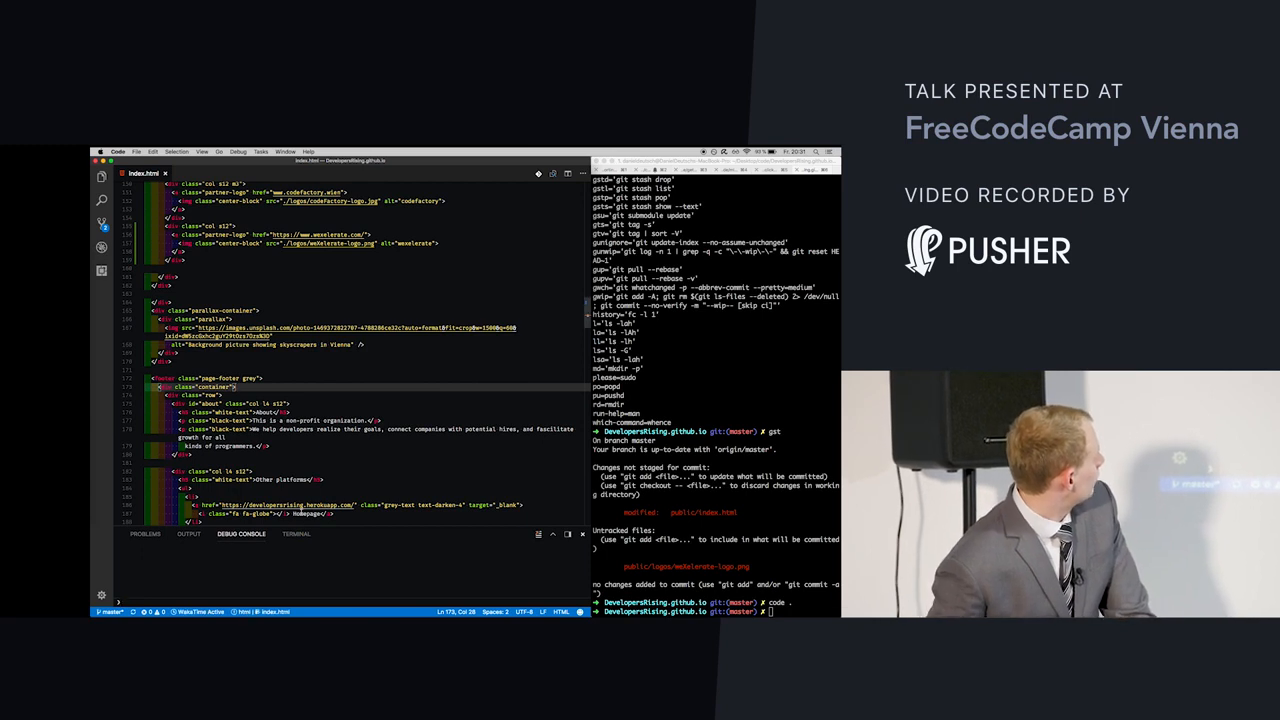
# - Run gst in the built-in terminal, then show the empty problems list
pyautogui.click(296, 534)
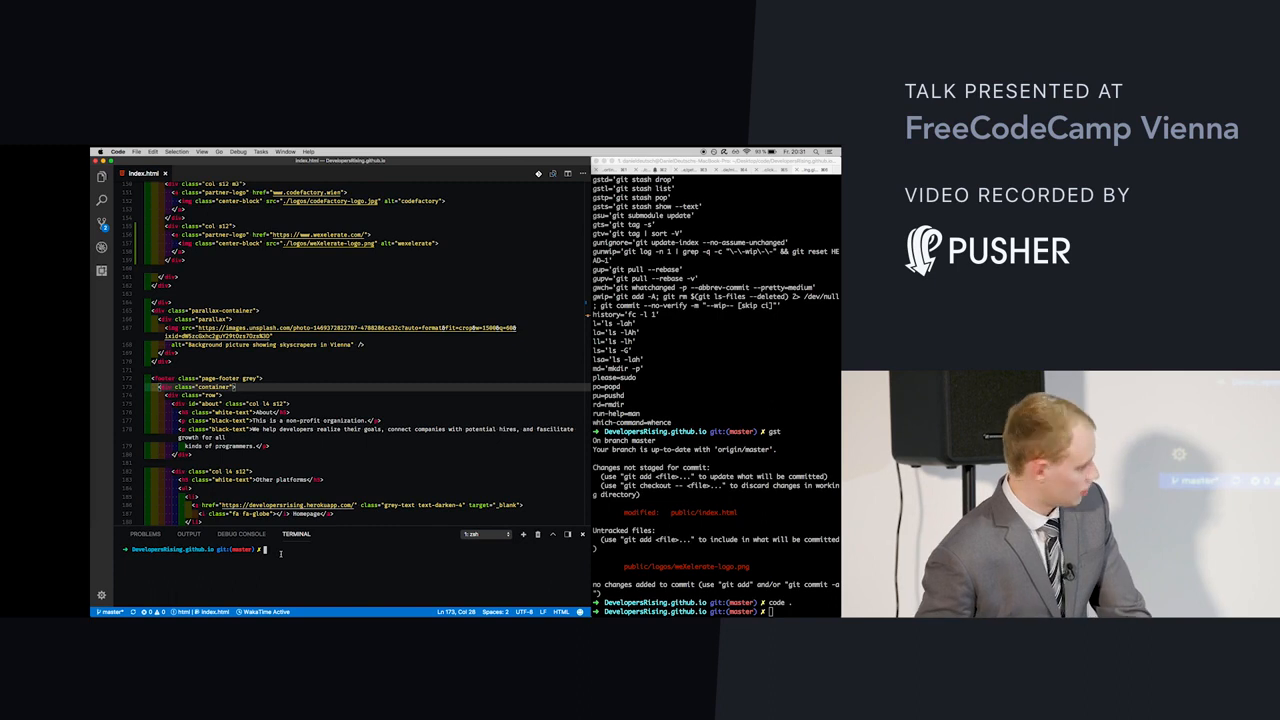
pyautogui.write('gst')
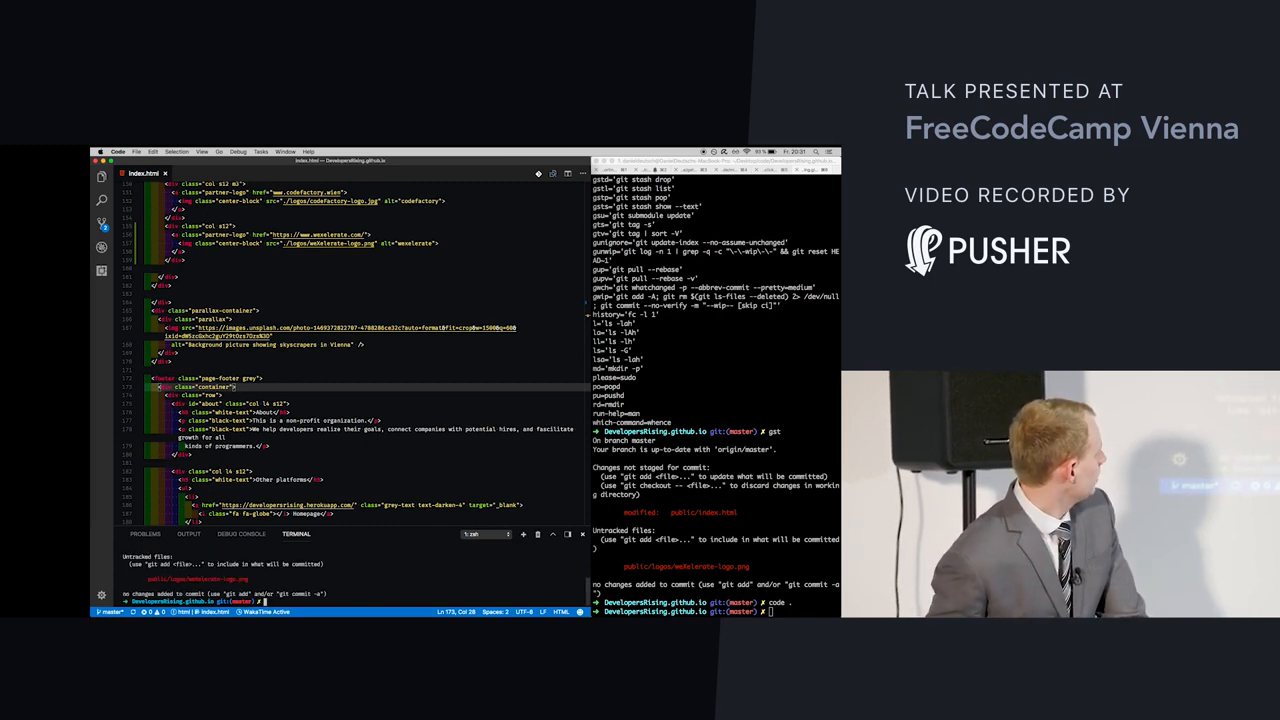
pyautogui.click(128, 536)
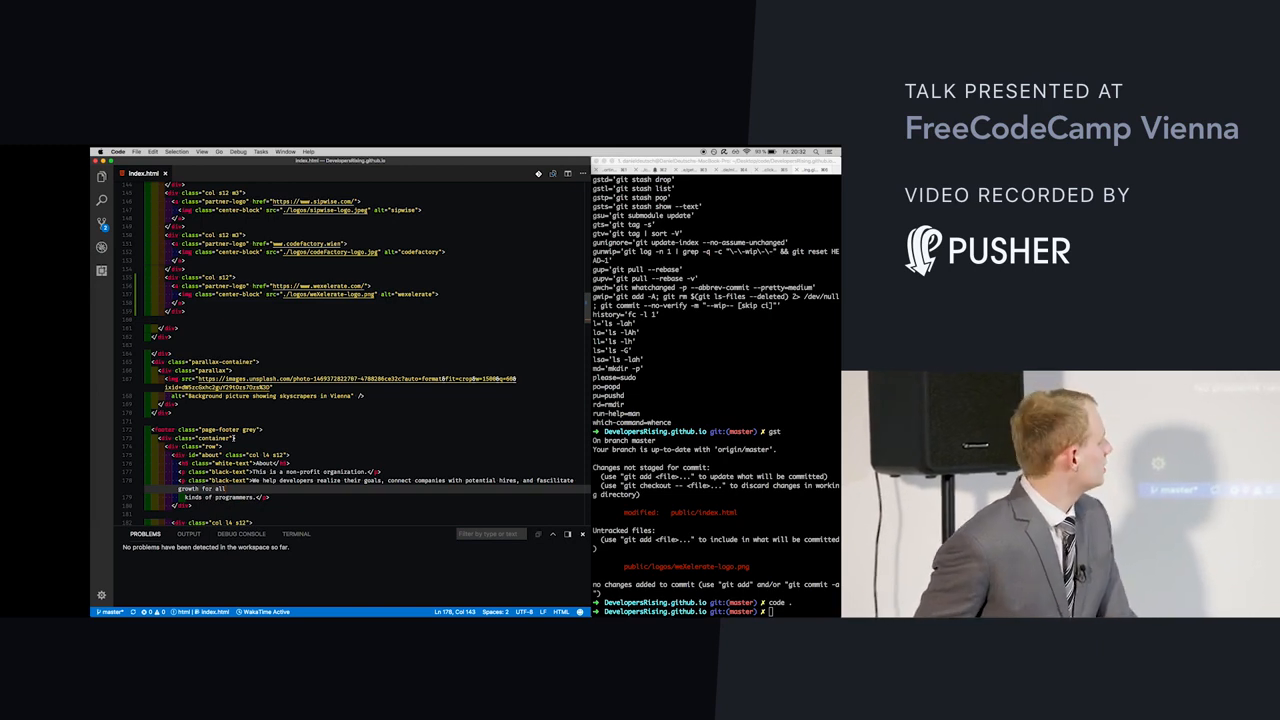
pyautogui.scroll(-3)
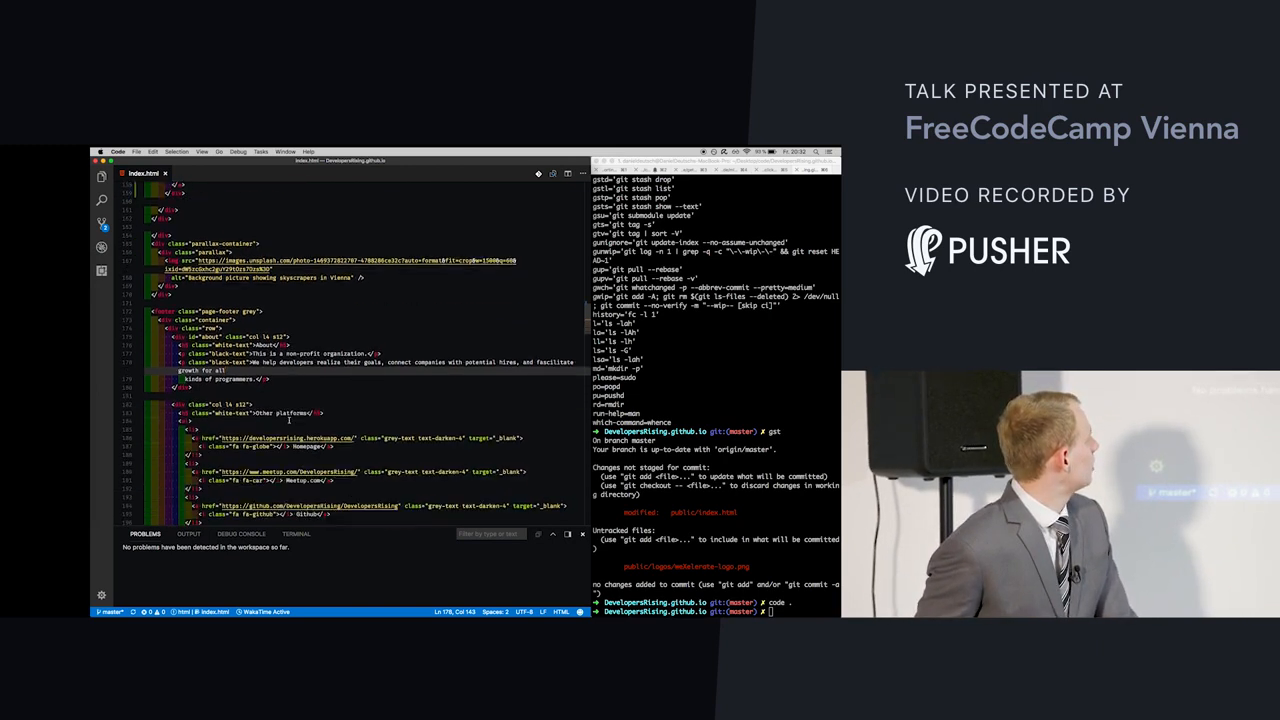
pyautogui.scroll(-3)
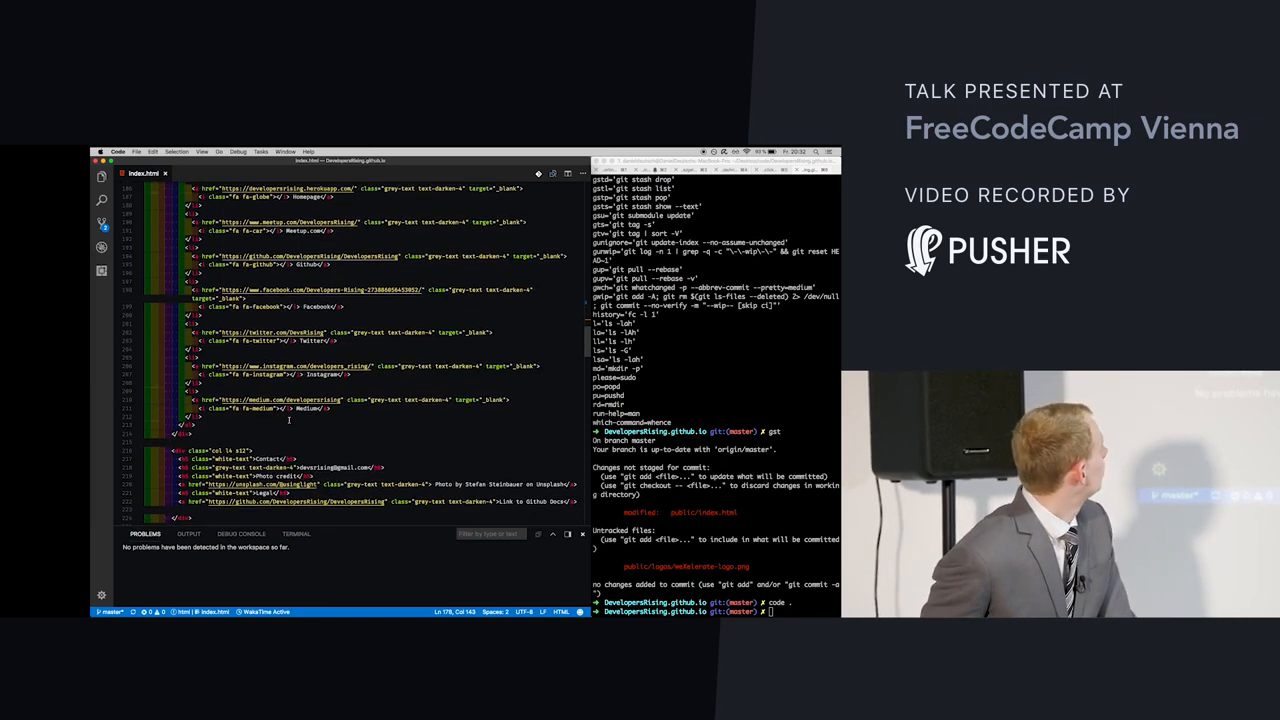
pyautogui.press('cmd+f')
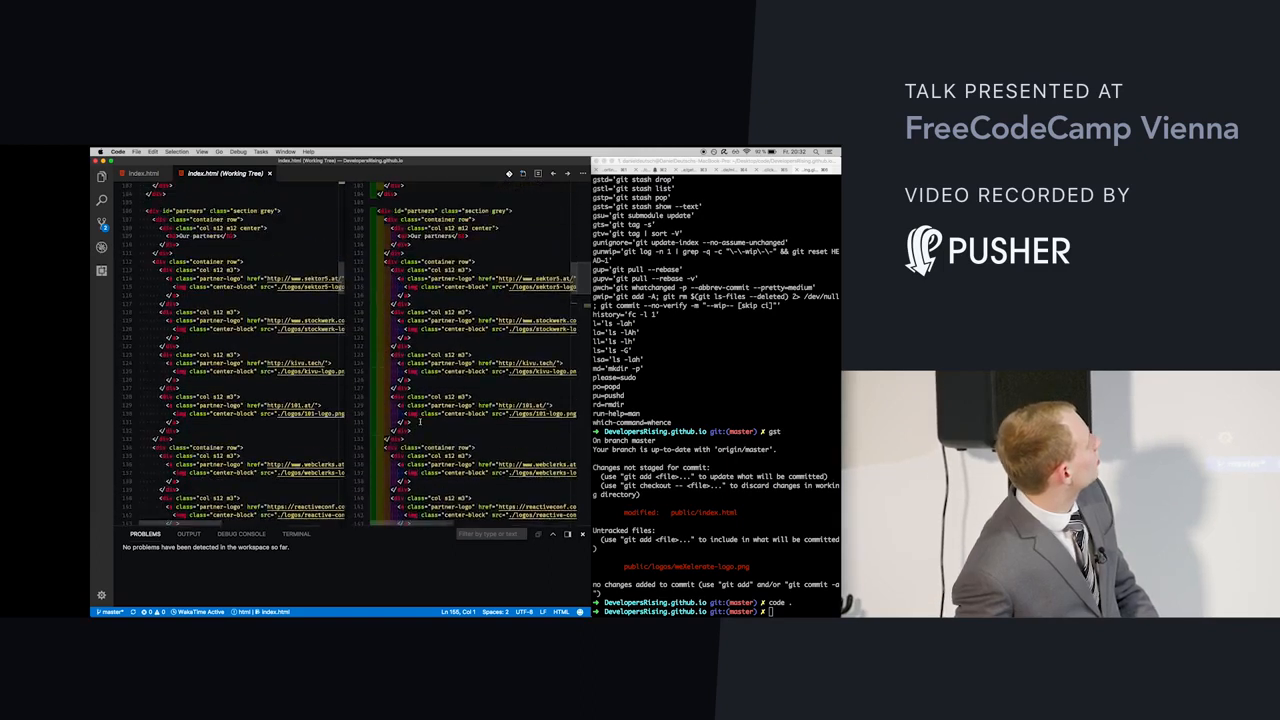
# - Scroll the index.html working-tree diff down to the changed lines around the partners section
pyautogui.scroll(-3)
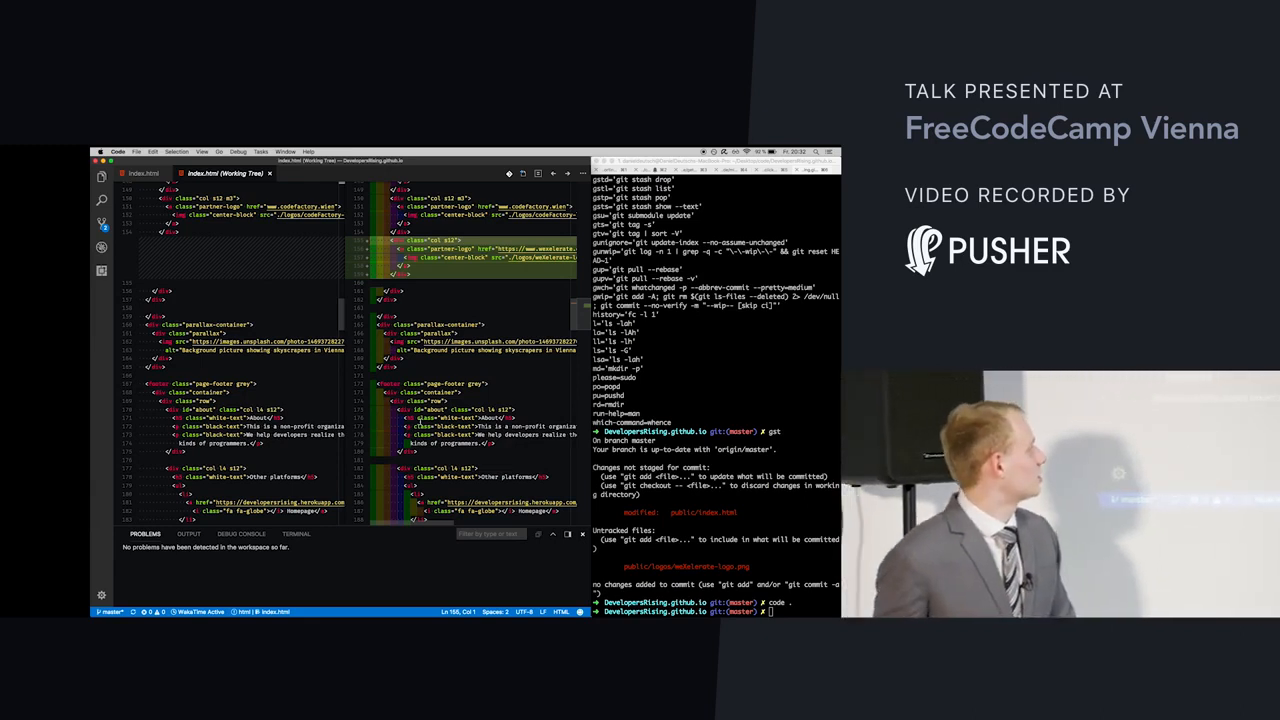
pyautogui.moveTo(468, 290)
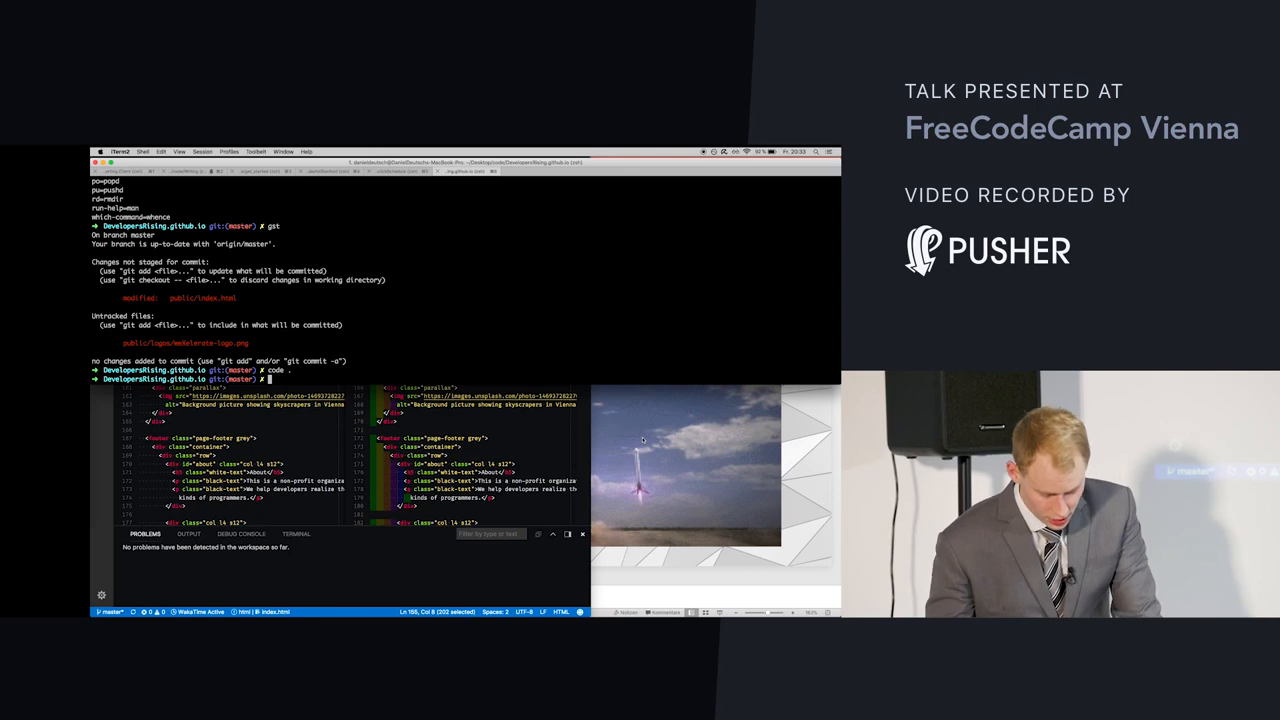
# - Rerun gst in iTerm2, listing index.html as modified and a logo image as untracked
pyautogui.write('gst')
pyautogui.write("gcam '")
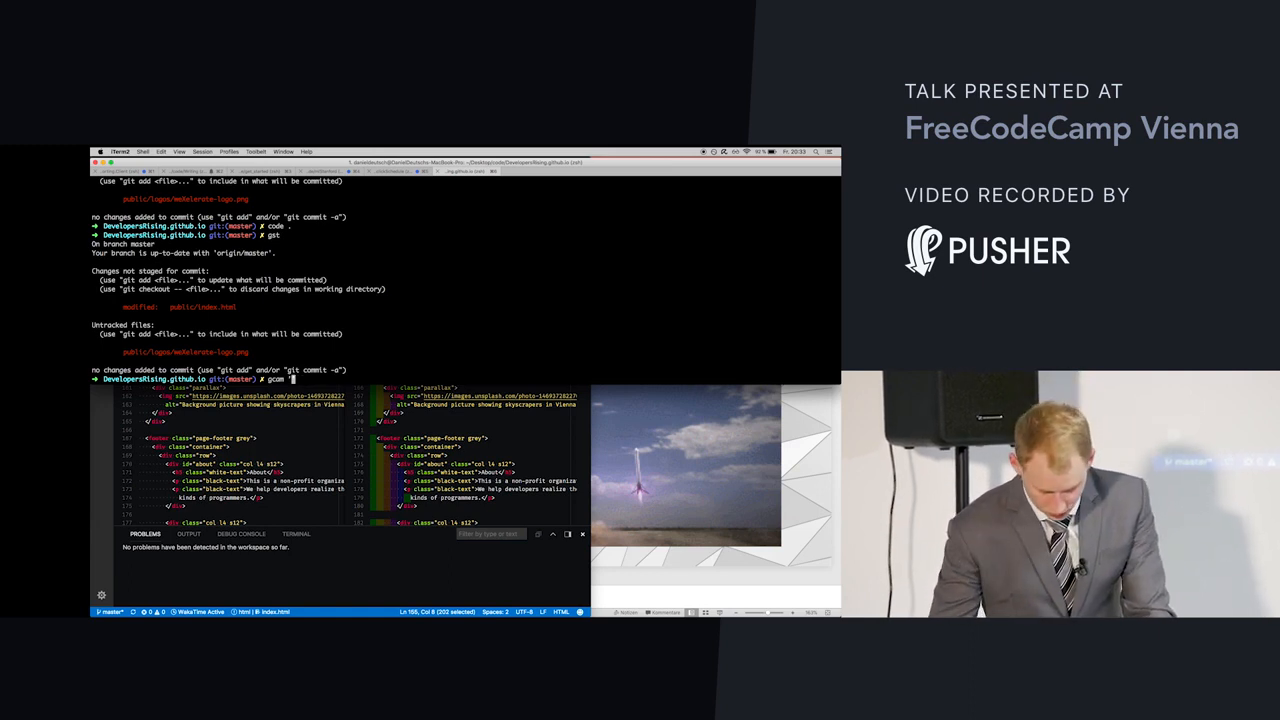
# - Finish the partner-change commit message, then stage the untracked partner logo with gad
pyautogui.write("Add new partner wexelerate'")
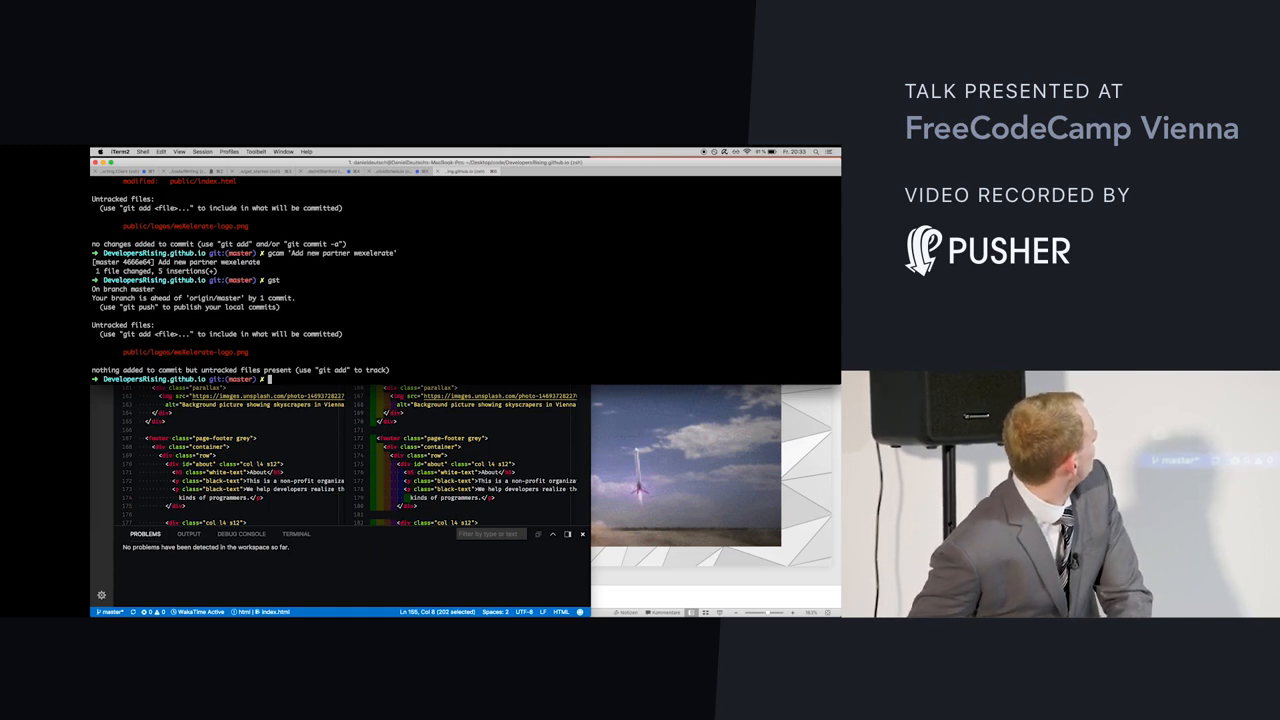
pyautogui.write('gad')
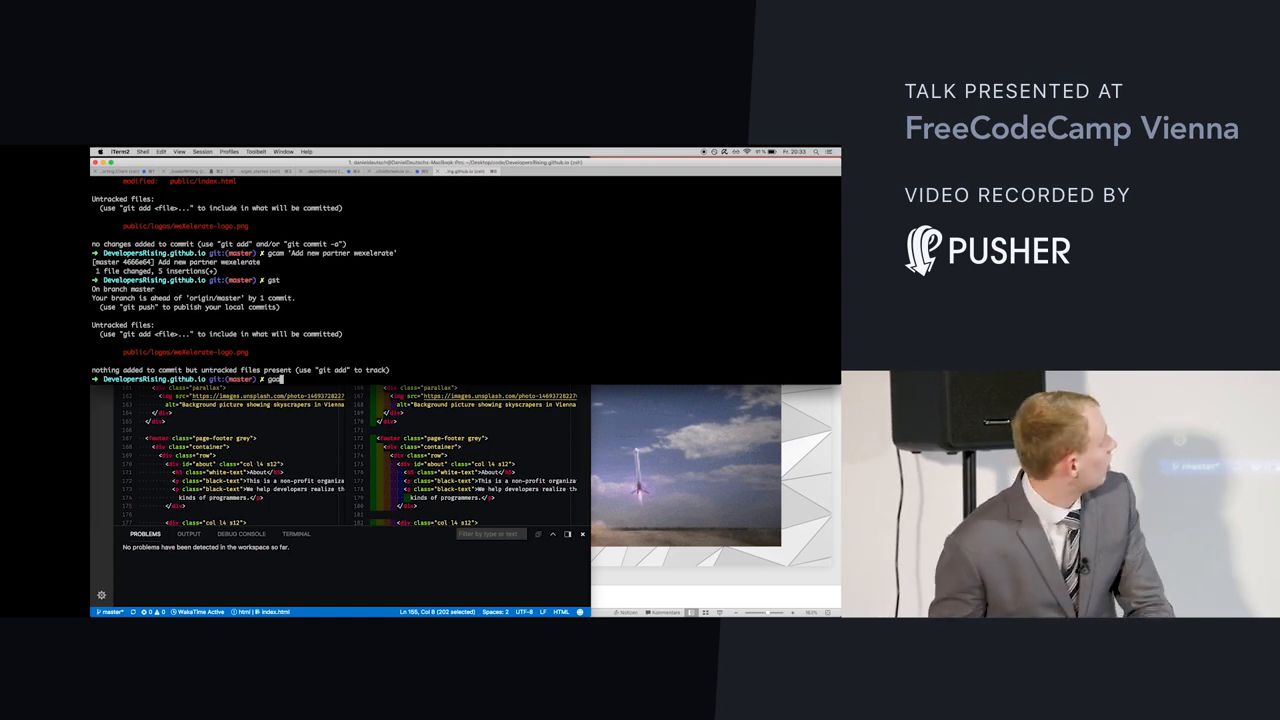
pyautogui.press('Enter')
pyautogui.write("gcam 'Add new")
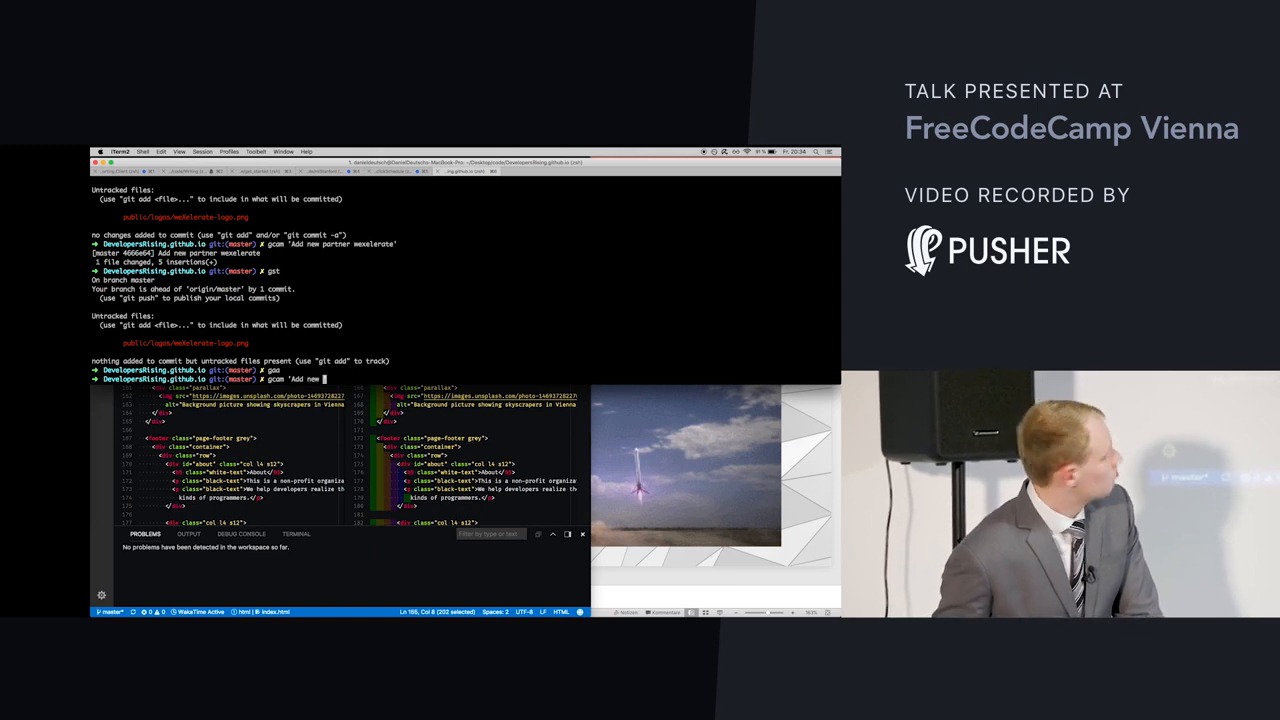
# - Commit the logo as 'Add new partner's logo' and start pushing with gp
pyautogui.write('partner')
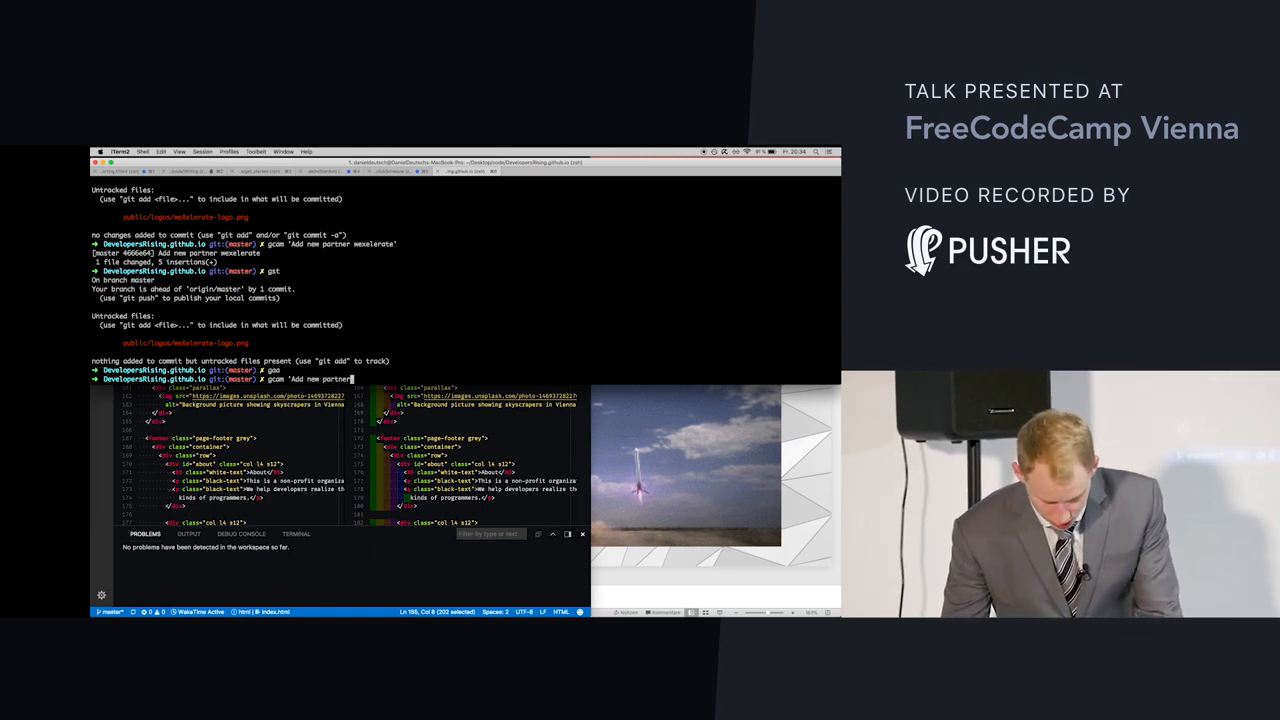
pyautogui.write("'s logo")
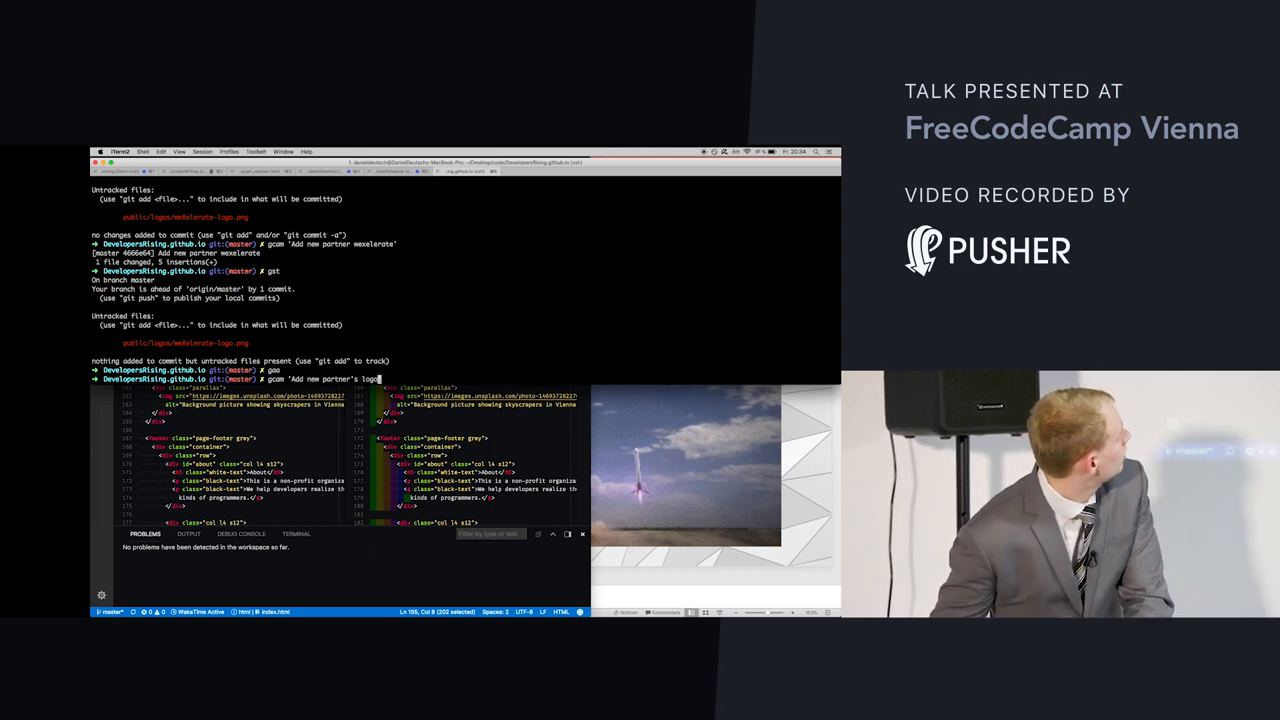
pyautogui.press('Enter')
pyautogui.write("gcam 'Add new partners logo")
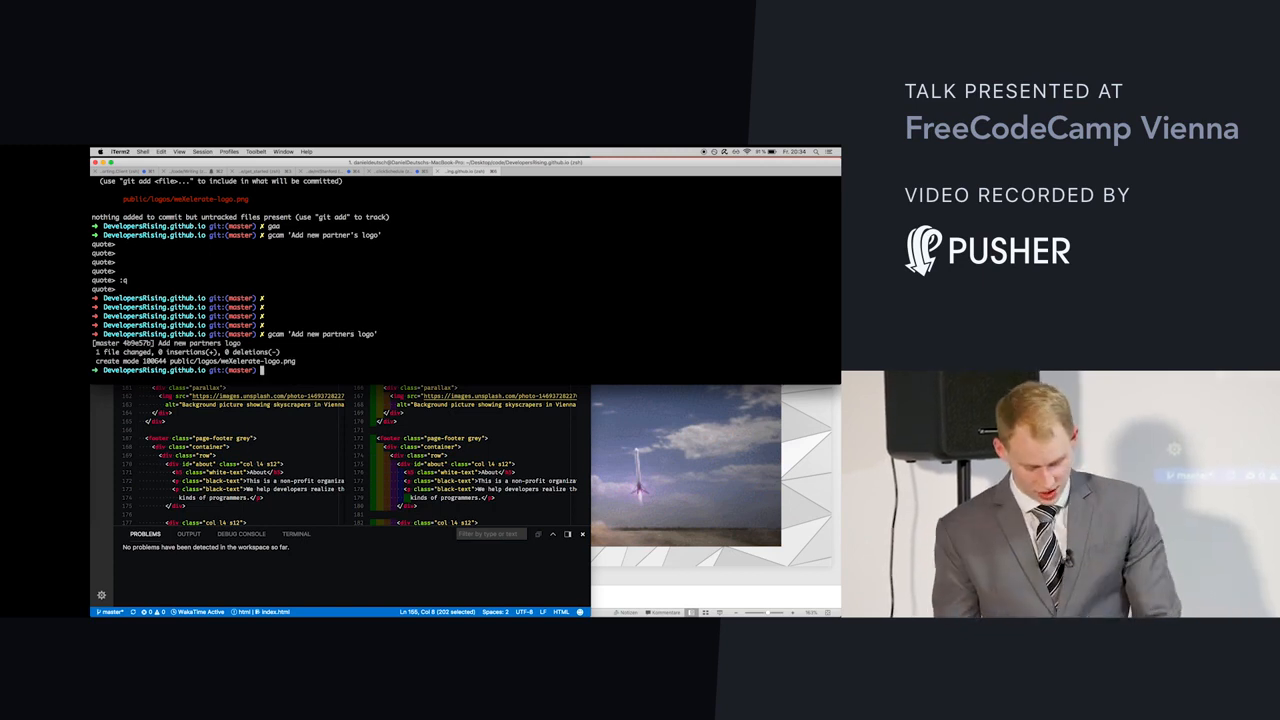
pyautogui.write('gp')
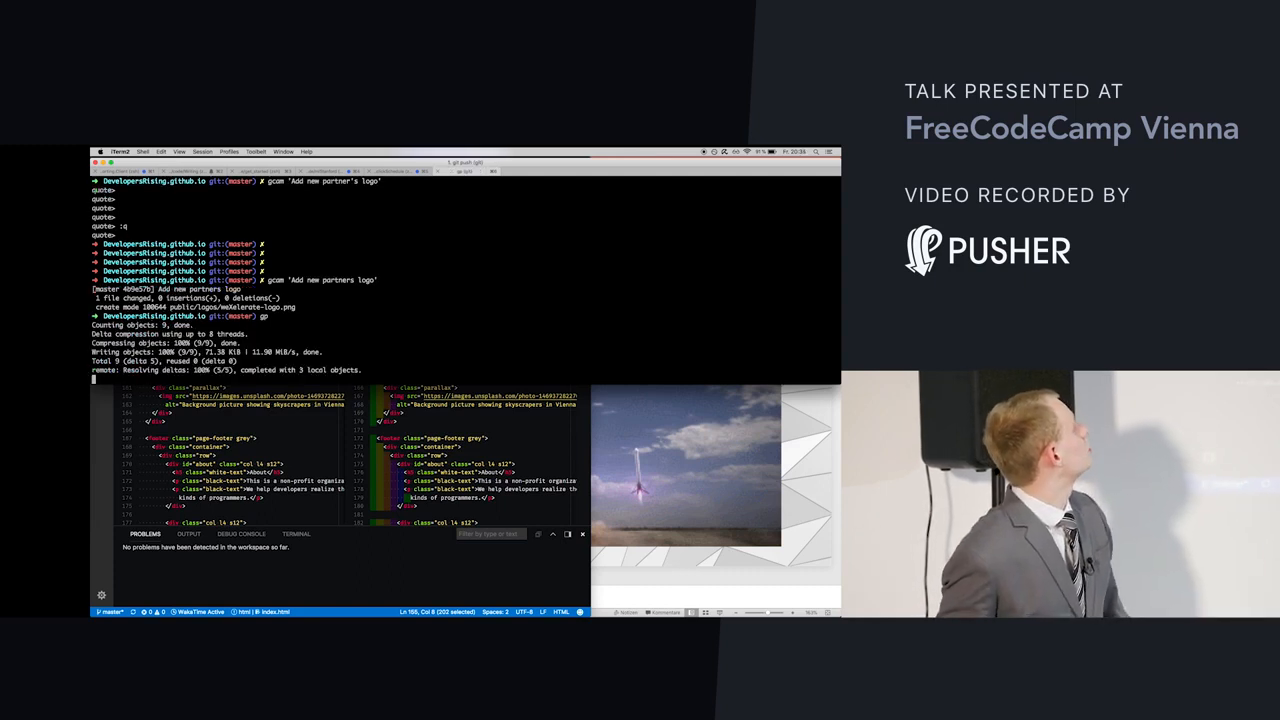
pyautogui.press('Return')
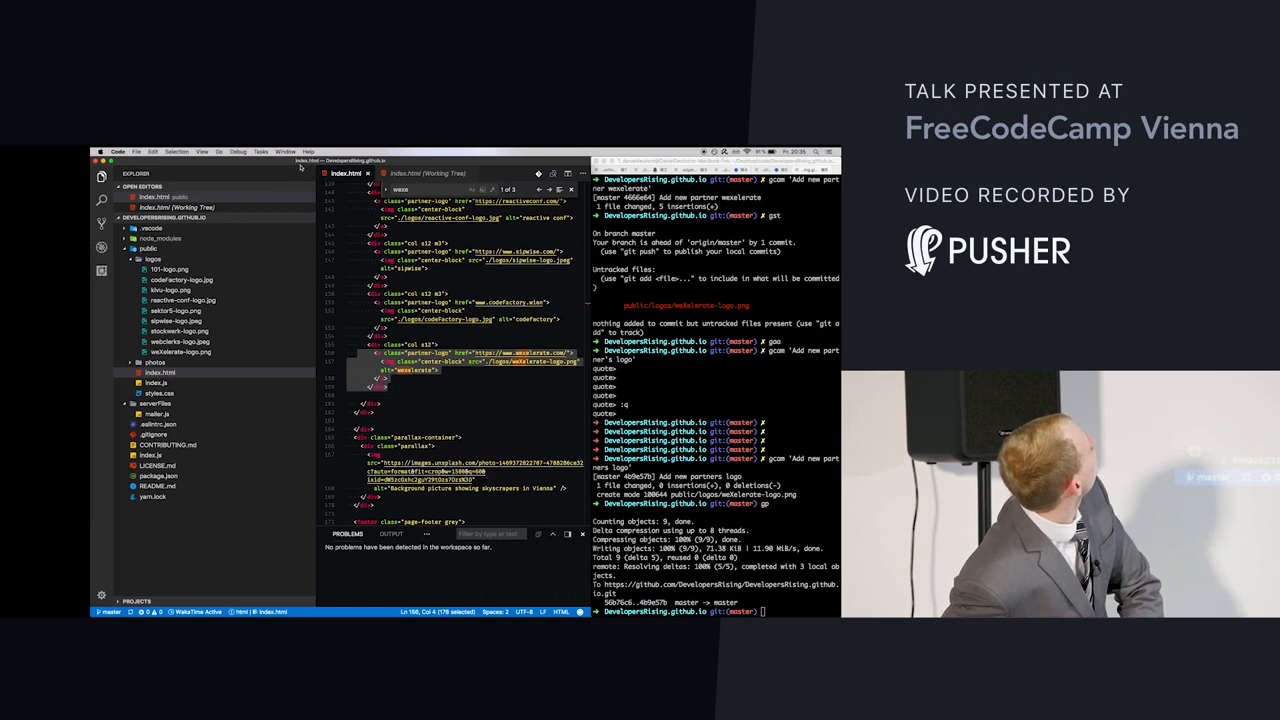
# - Launch the Interactive Playground from the Help menu's resources
pyautogui.click(308, 152)
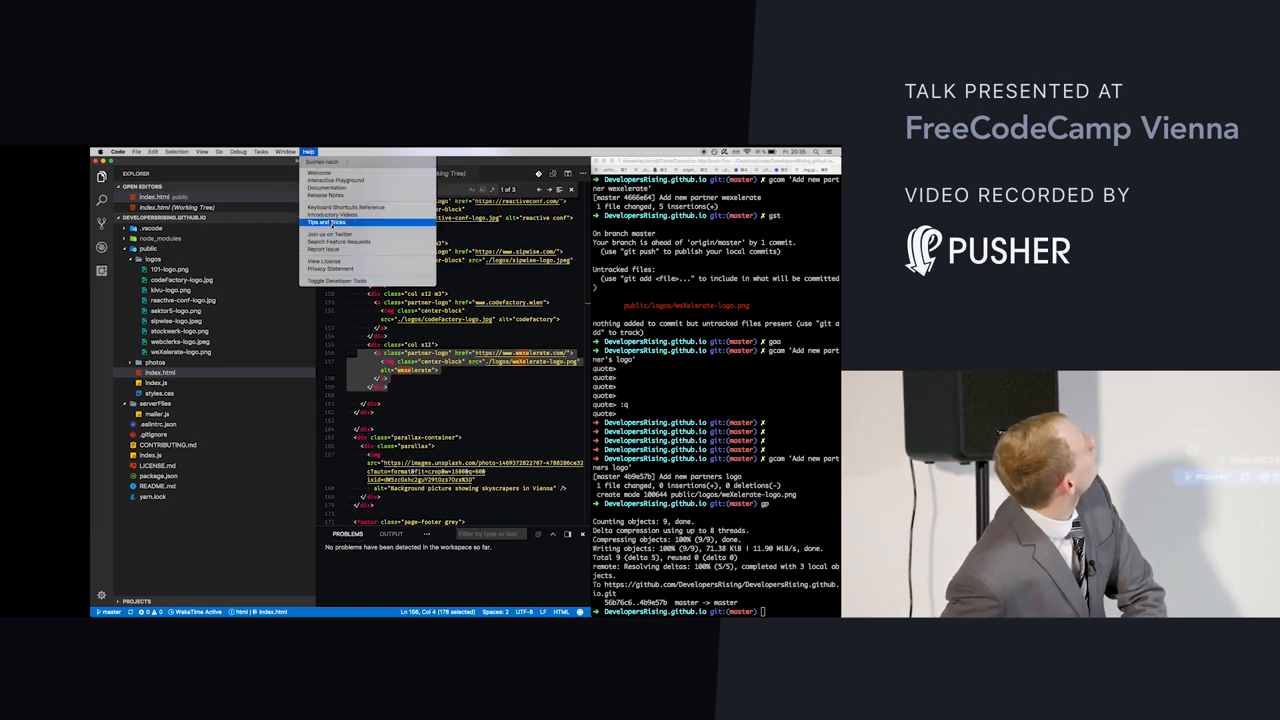
pyautogui.moveTo(330, 222)
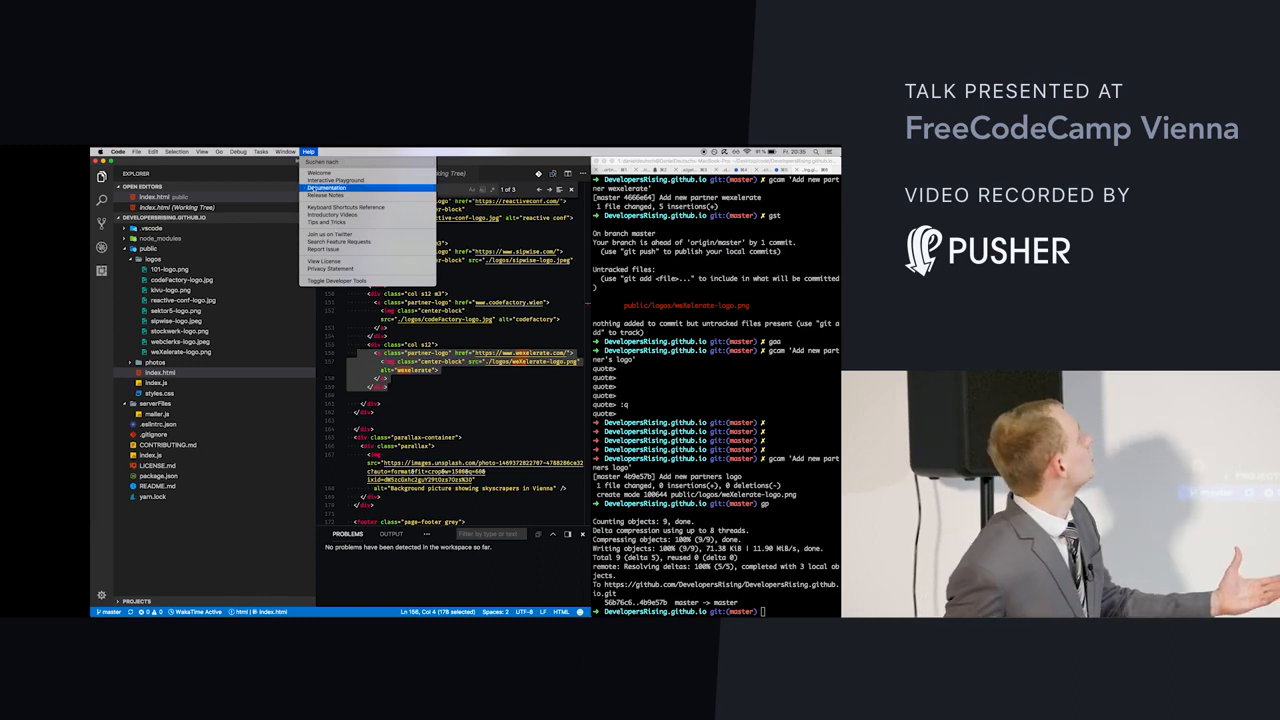
pyautogui.moveTo(332, 214)
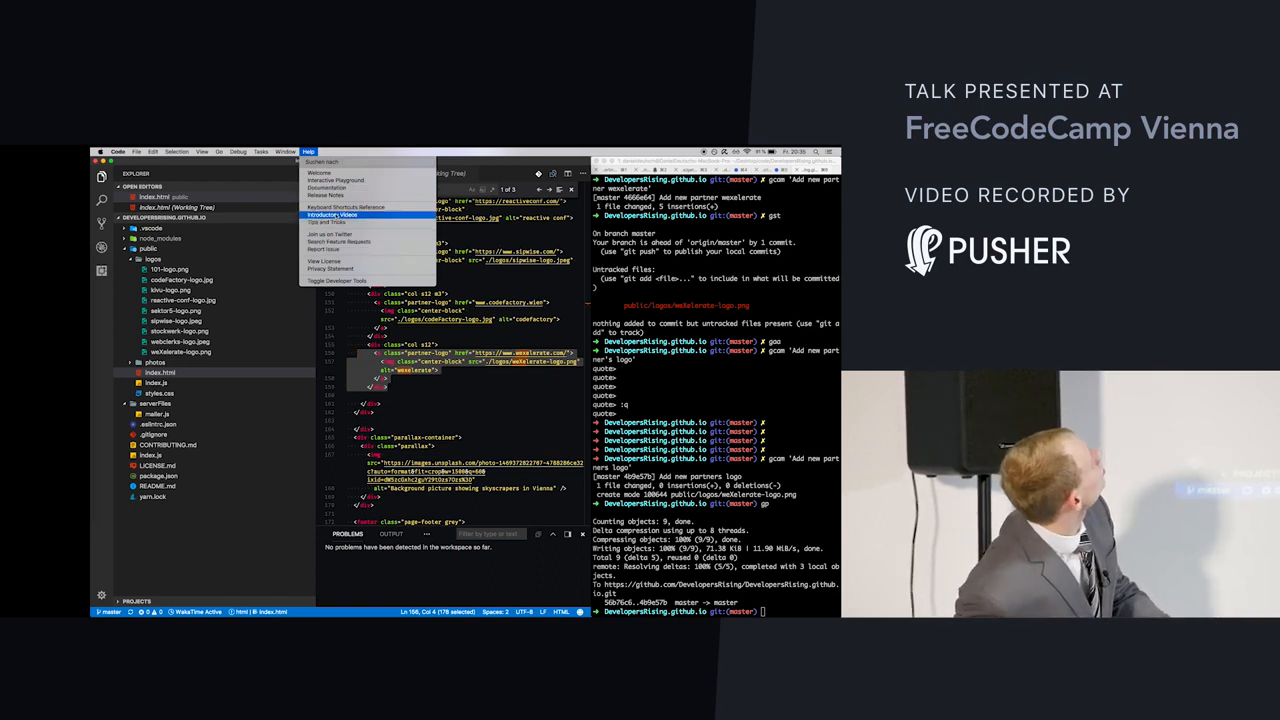
pyautogui.moveTo(340, 180)
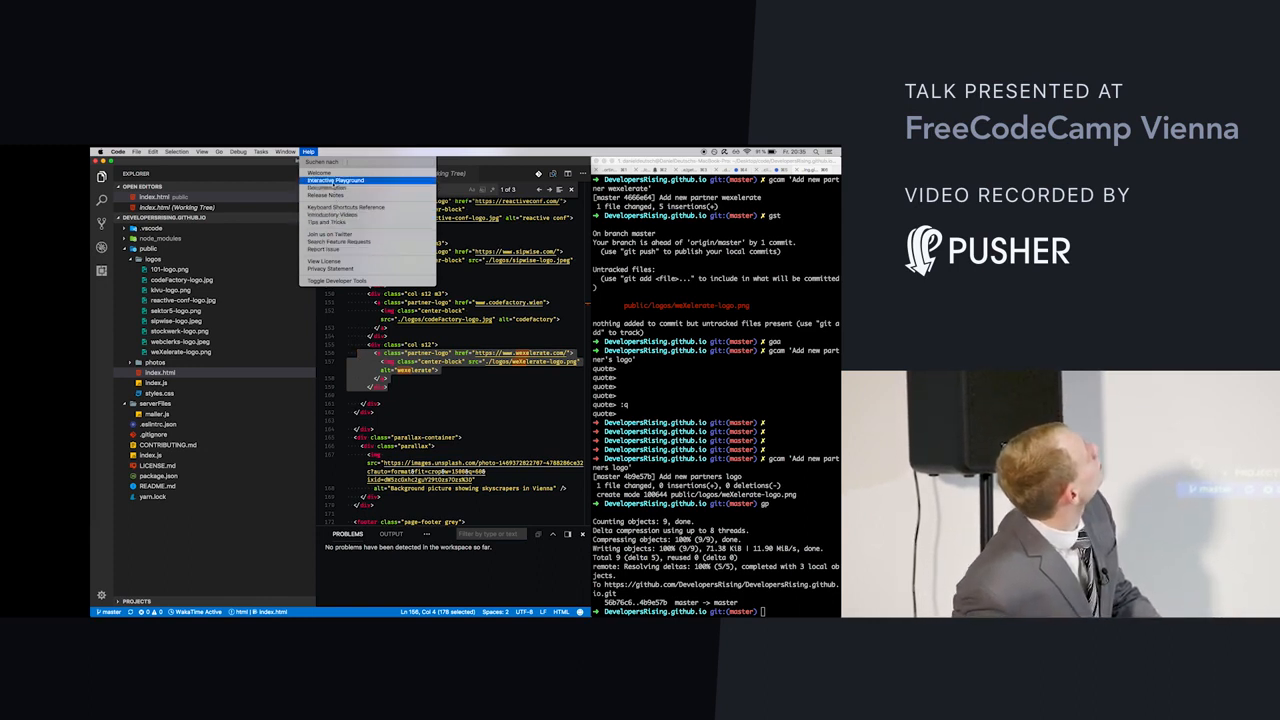
pyautogui.click(338, 180)
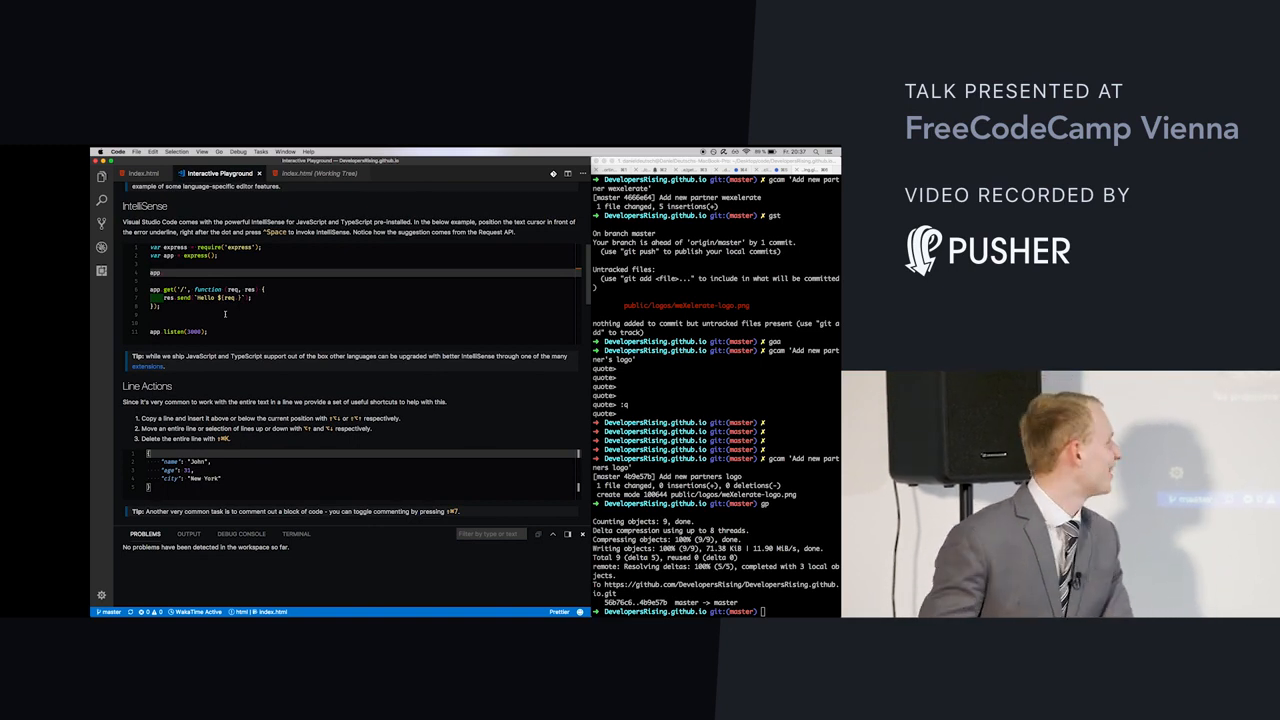
# - Scroll the Playground from Rename Refactoring through Formatting, Folding, Errors, Emmet to JavaScript Type Checking
pyautogui.scroll(-3)
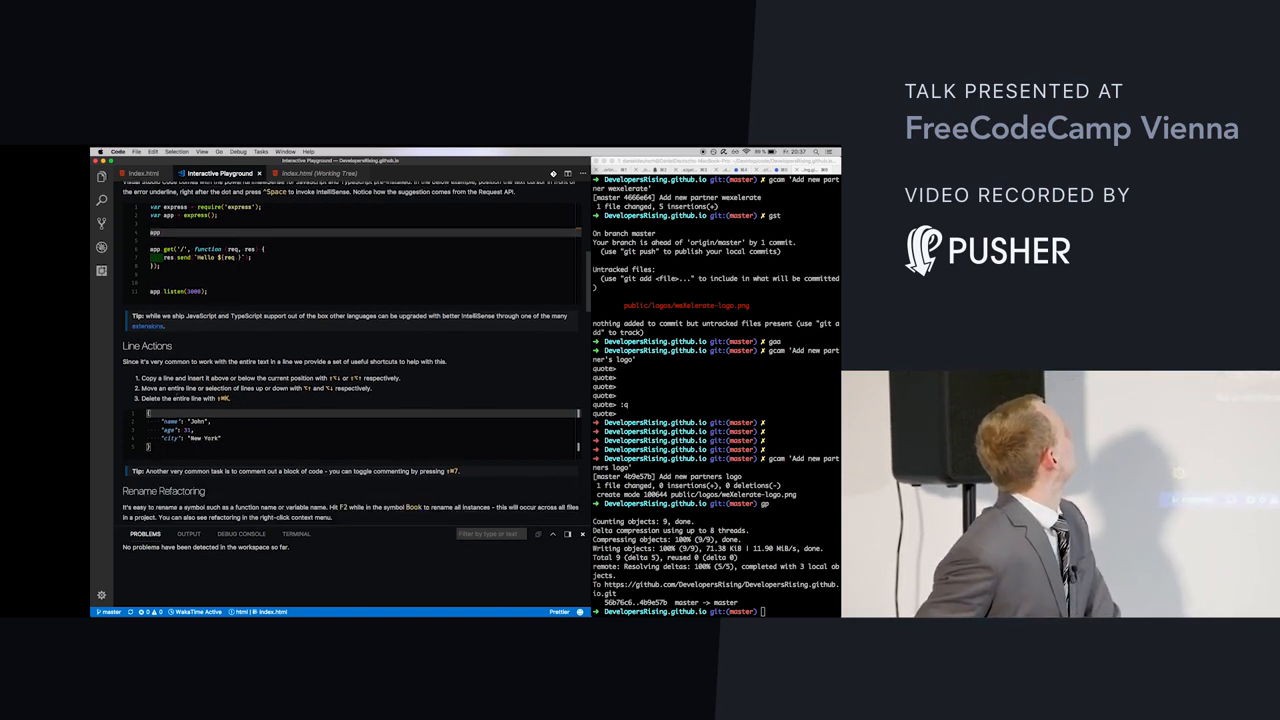
pyautogui.scroll(-3)
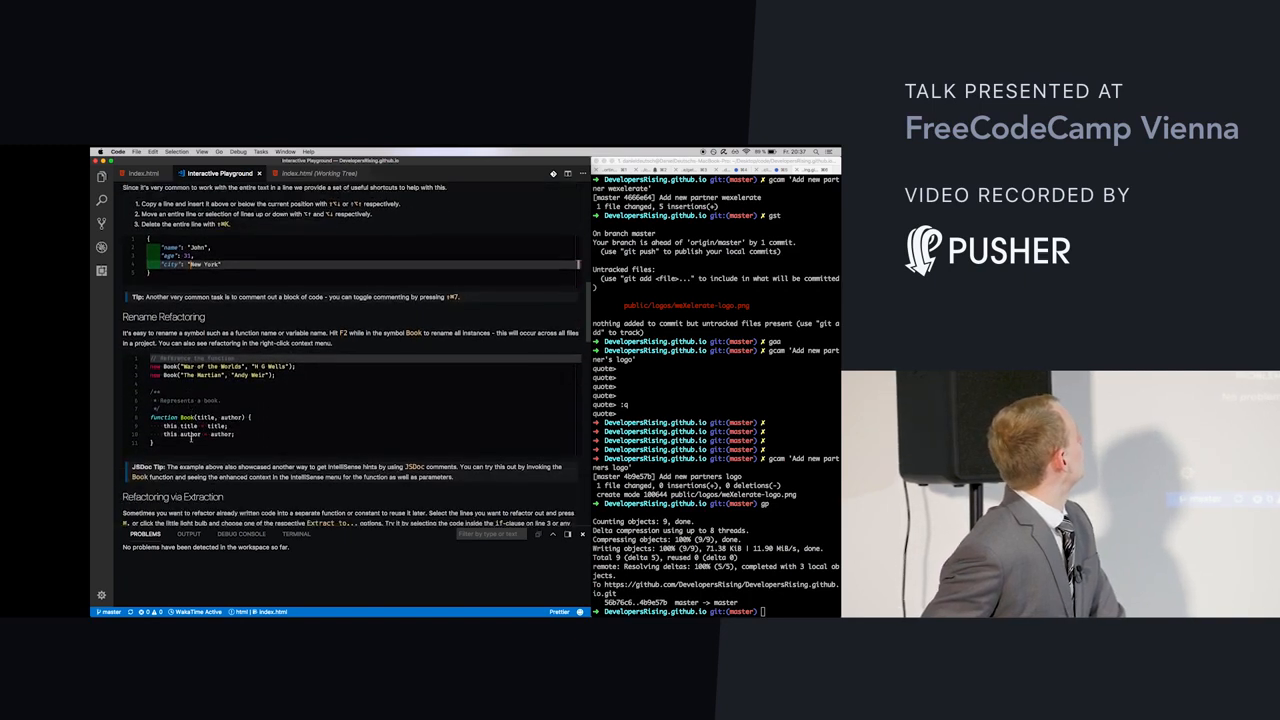
pyautogui.scroll(-3)
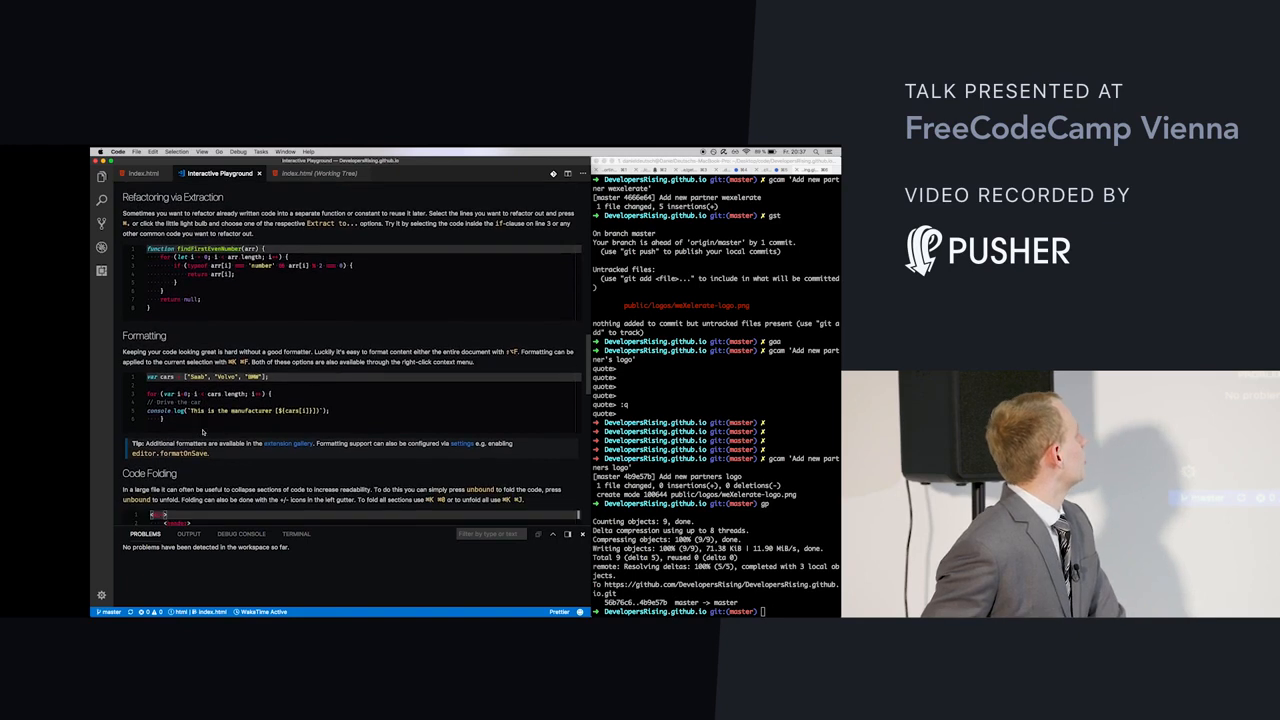
pyautogui.scroll(-3)
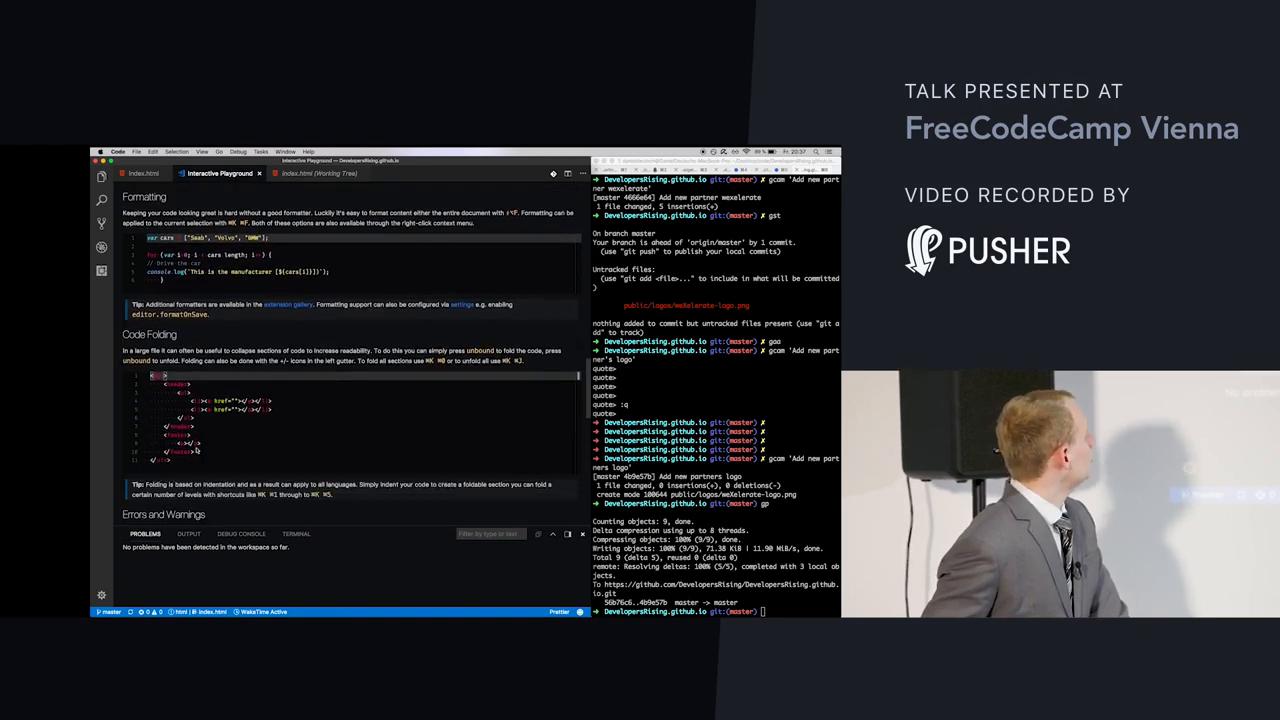
pyautogui.scroll(-3)
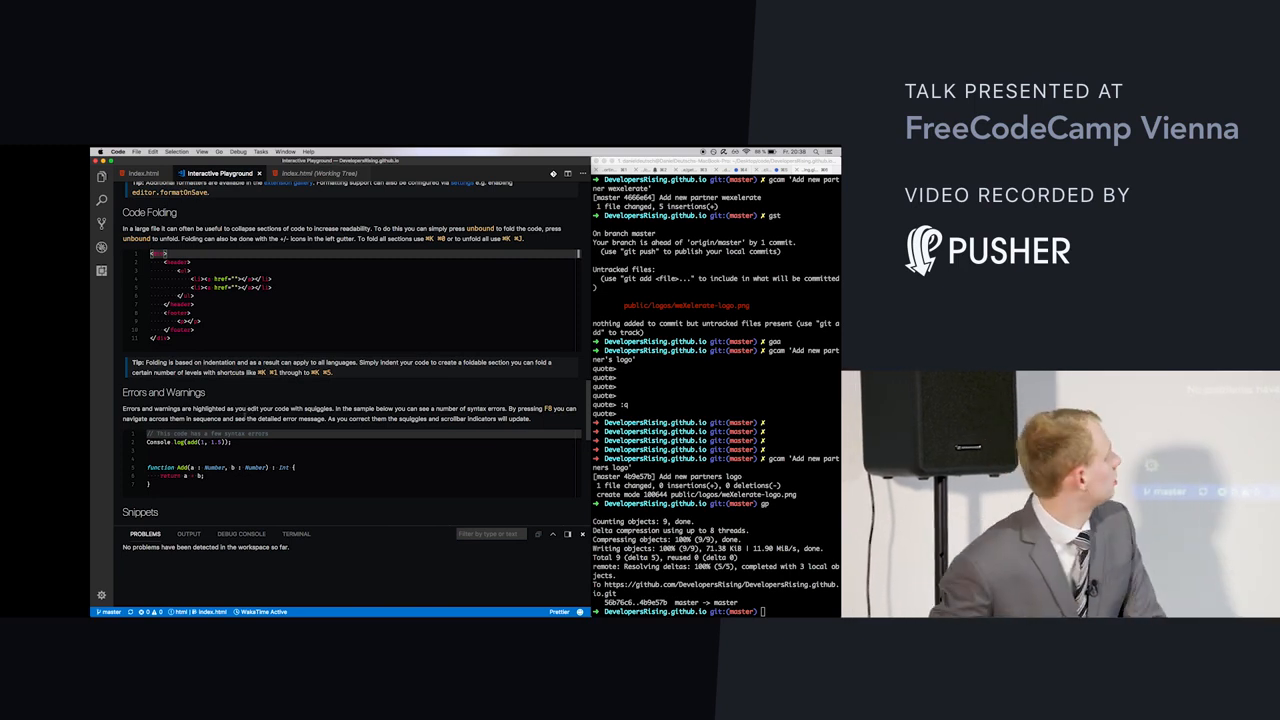
pyautogui.scroll(-3)
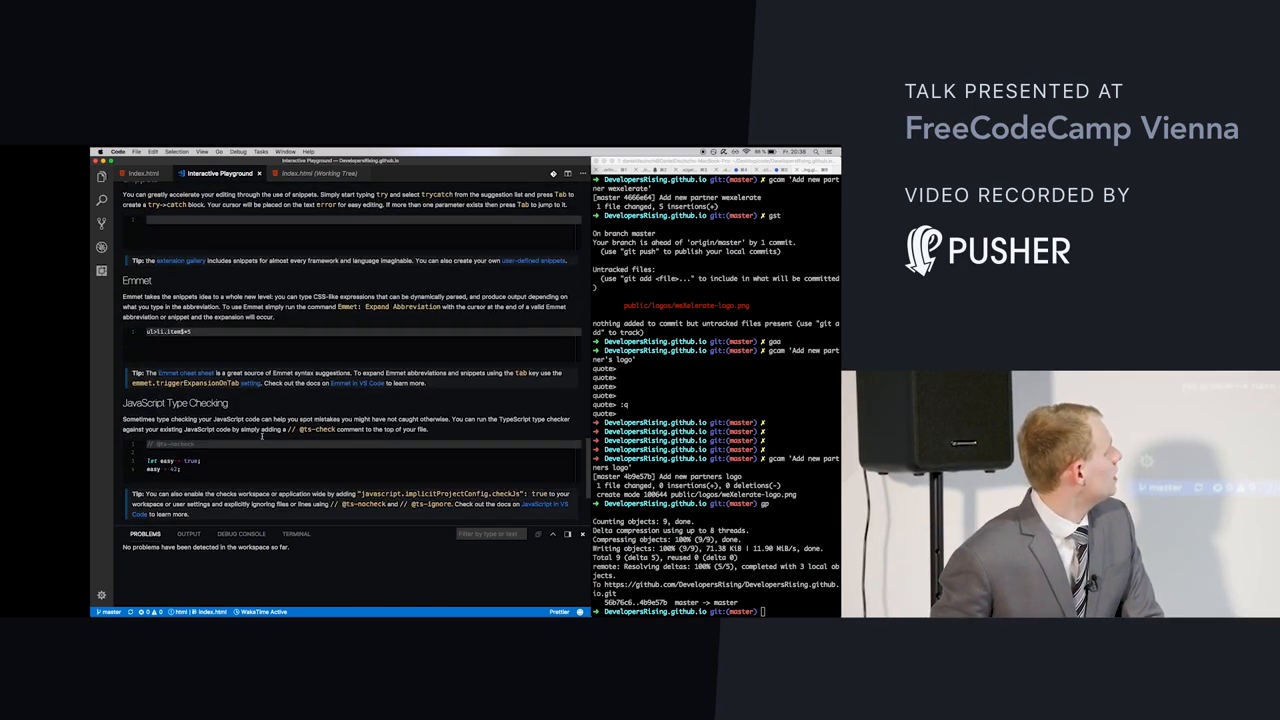
pyautogui.scroll(-3)
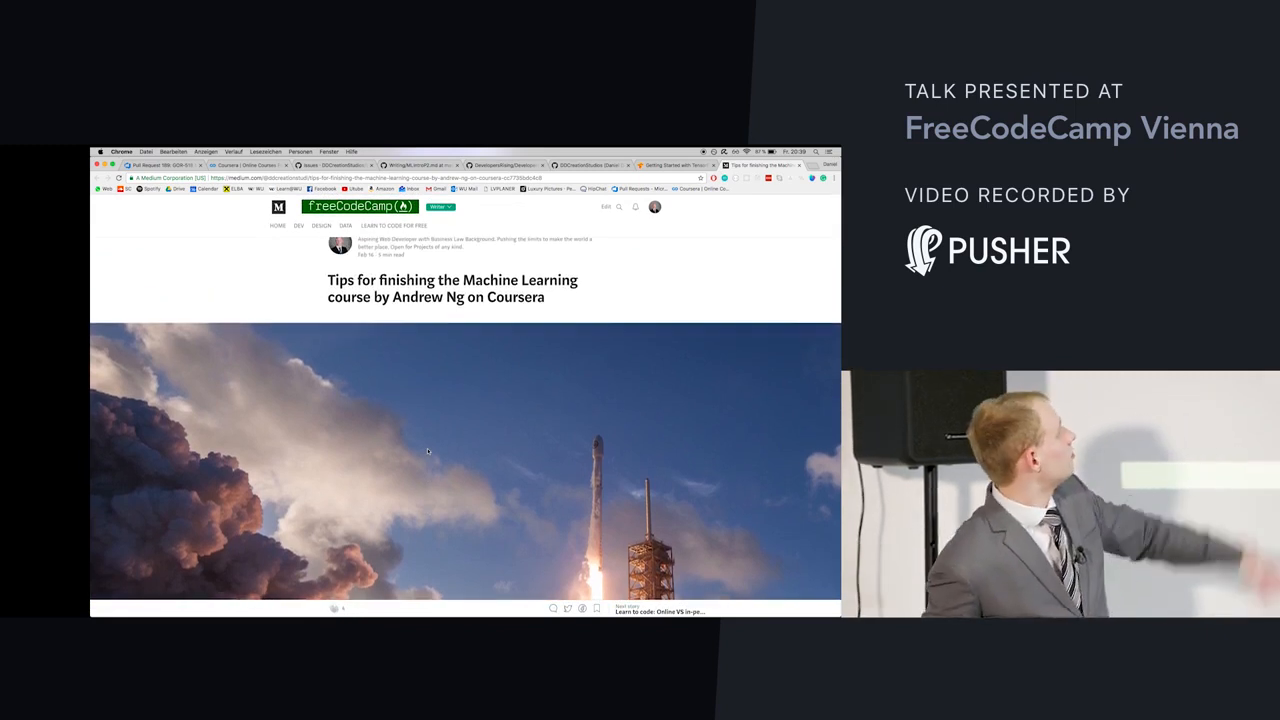
# - Scroll to the 'Read the documentation' tip, back to the top, and highlight the course name in the title
pyautogui.scroll(-3)
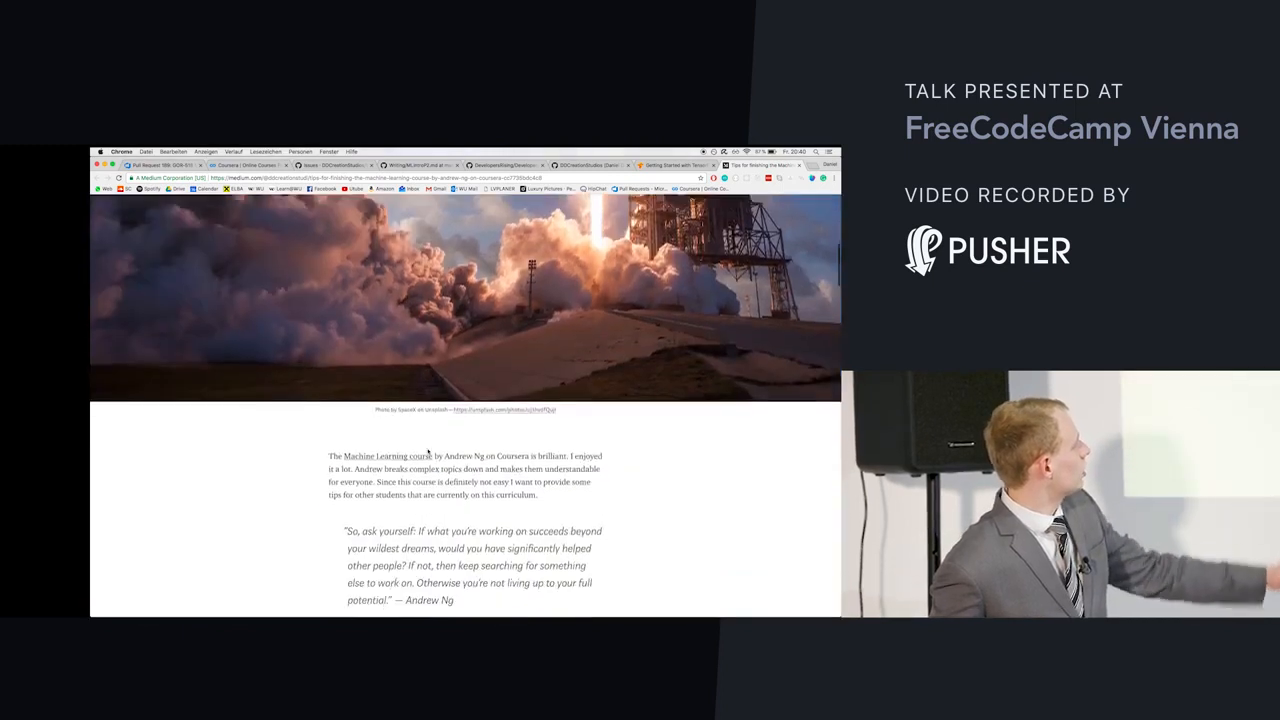
pyautogui.scroll(-3)
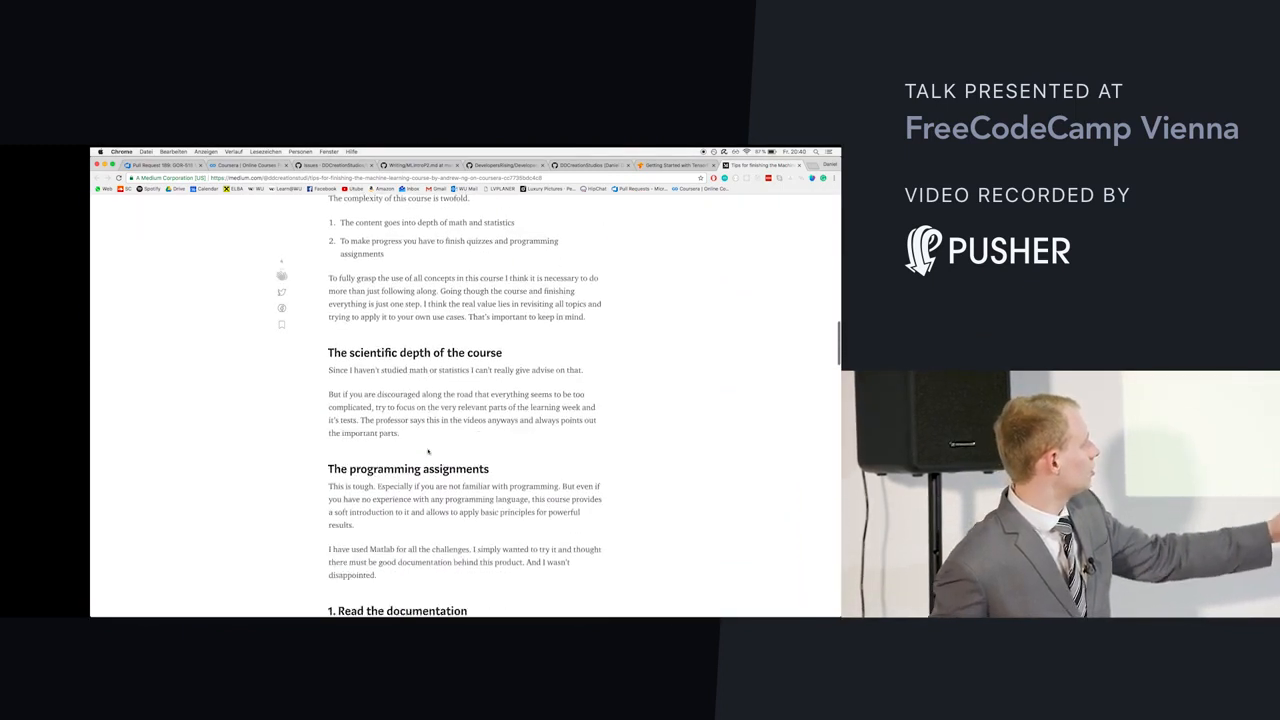
pyautogui.scroll(-3)
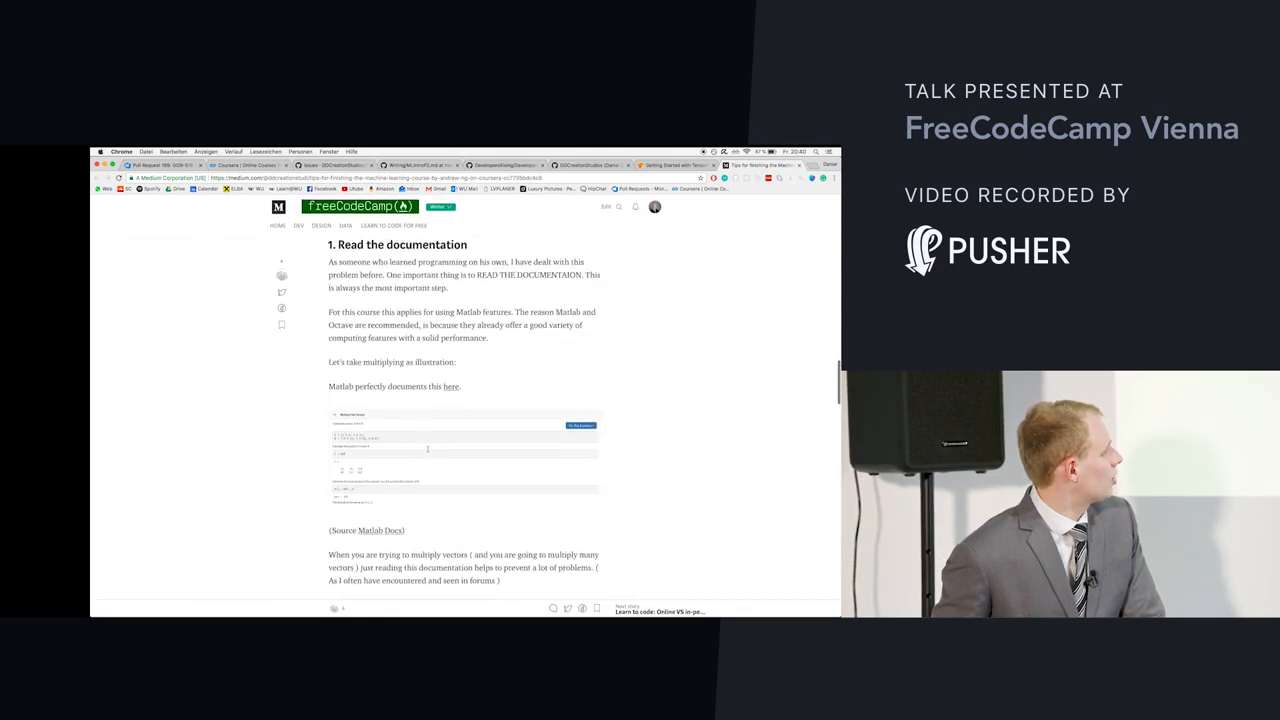
pyautogui.scroll(3)
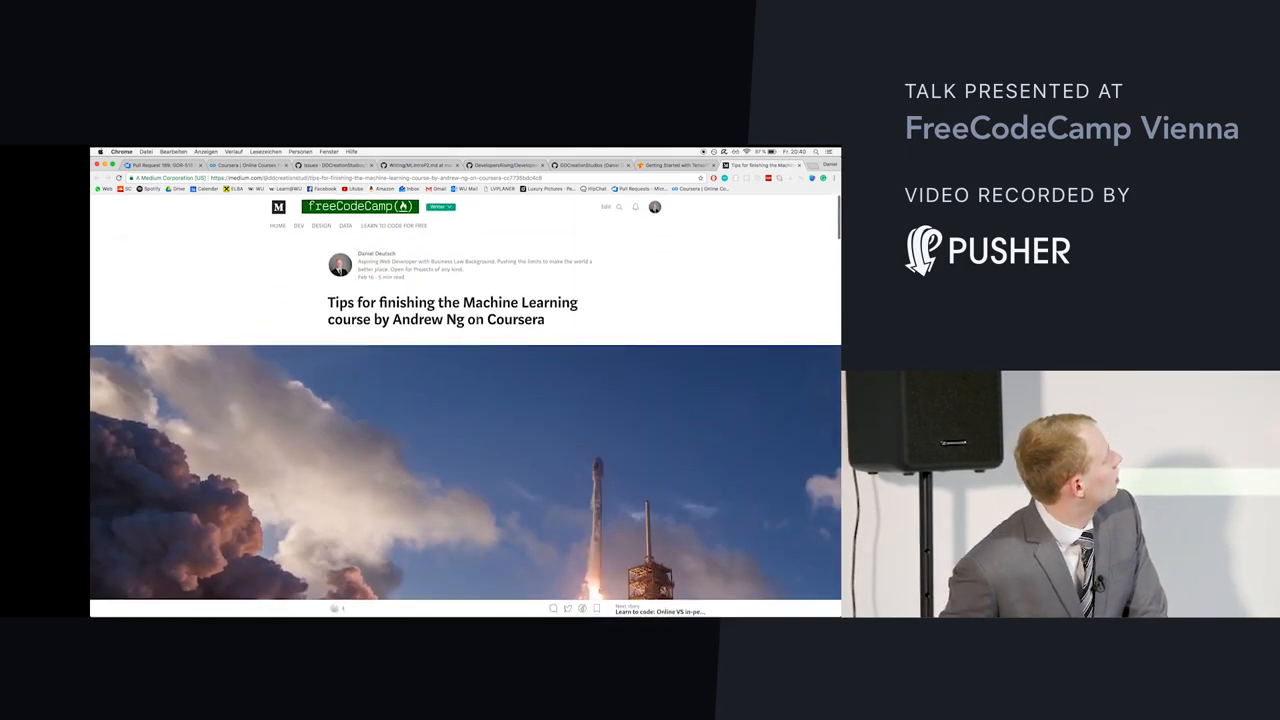
pyautogui.moveTo(328, 302); pyautogui.dragTo(544, 320)
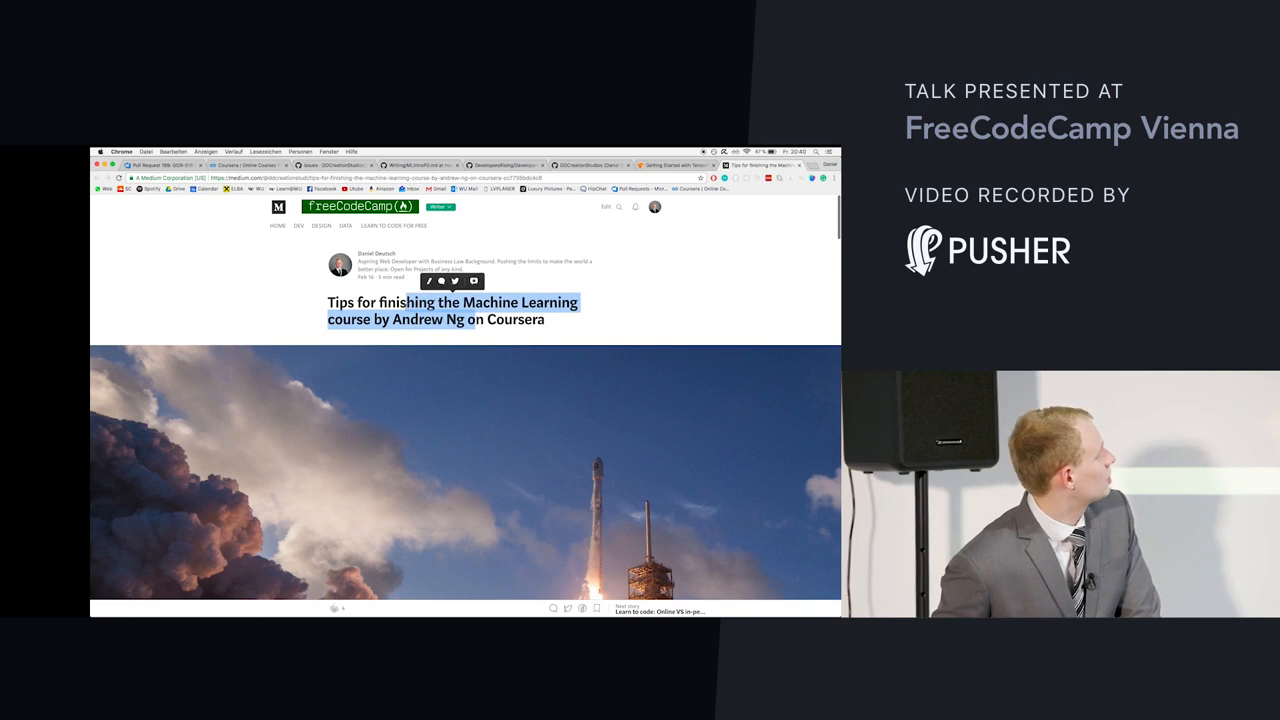